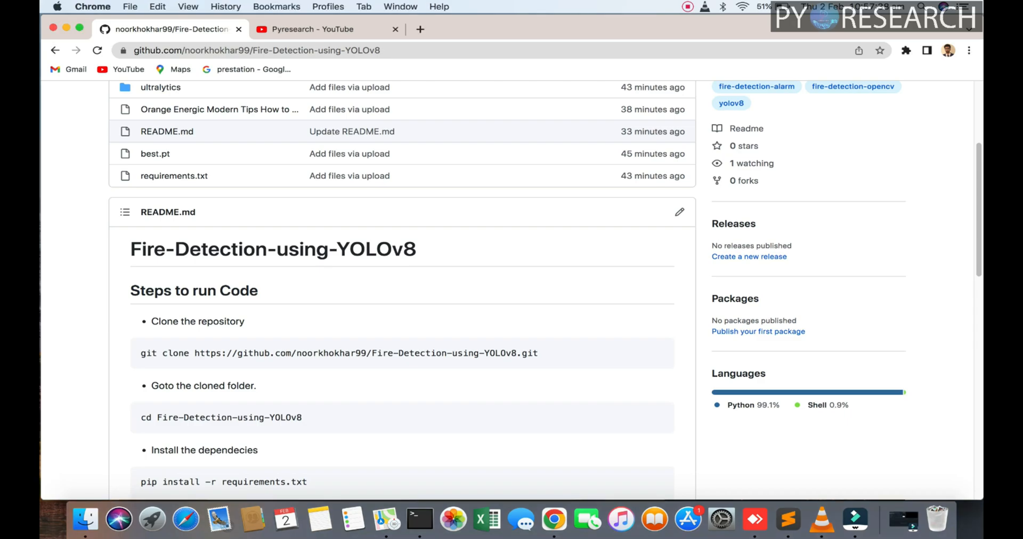
Step: Browse the repository page and open the yolo folder under ultralytics
scroll("up", 3)
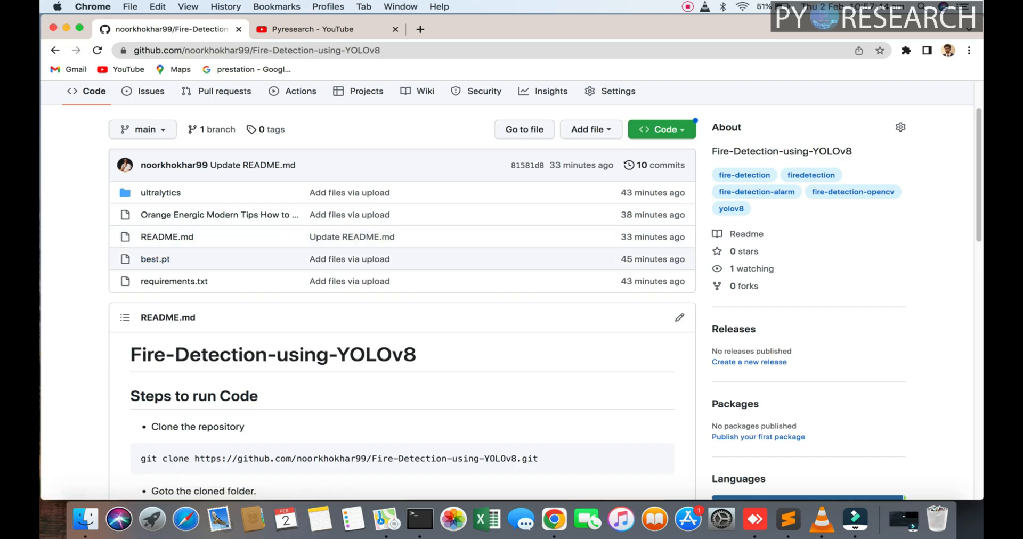
scroll("down", 3)
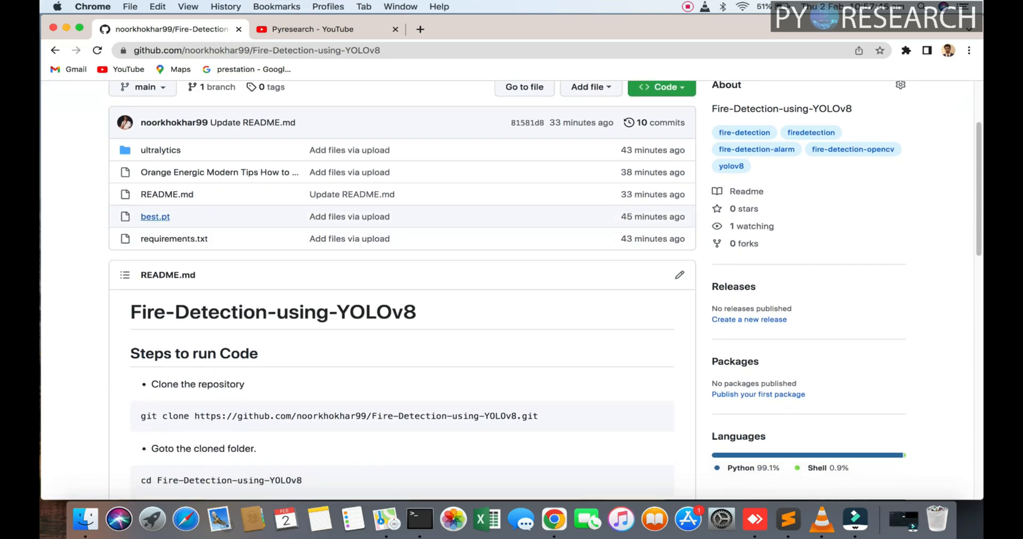
mouse_move(159, 150)
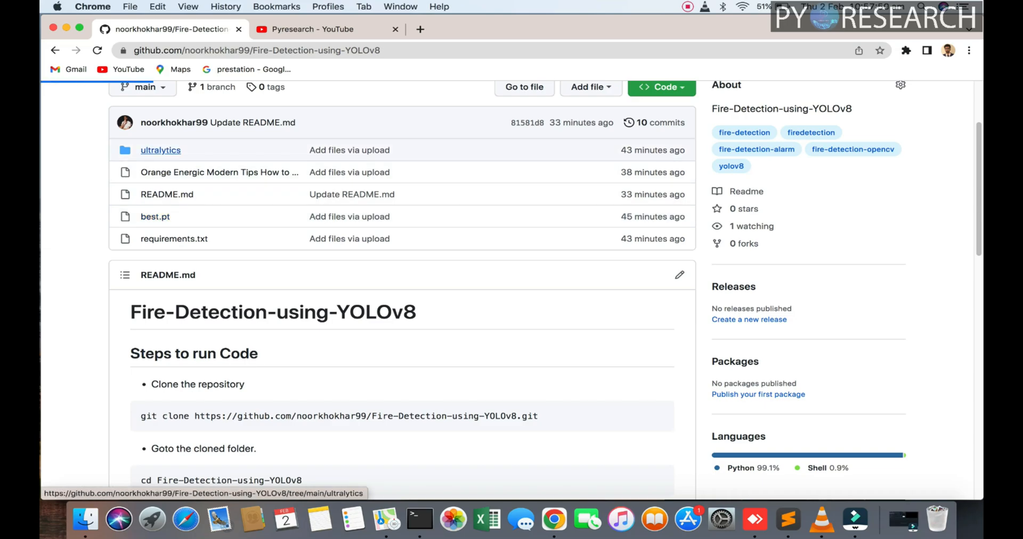
mouse_move(219, 172)
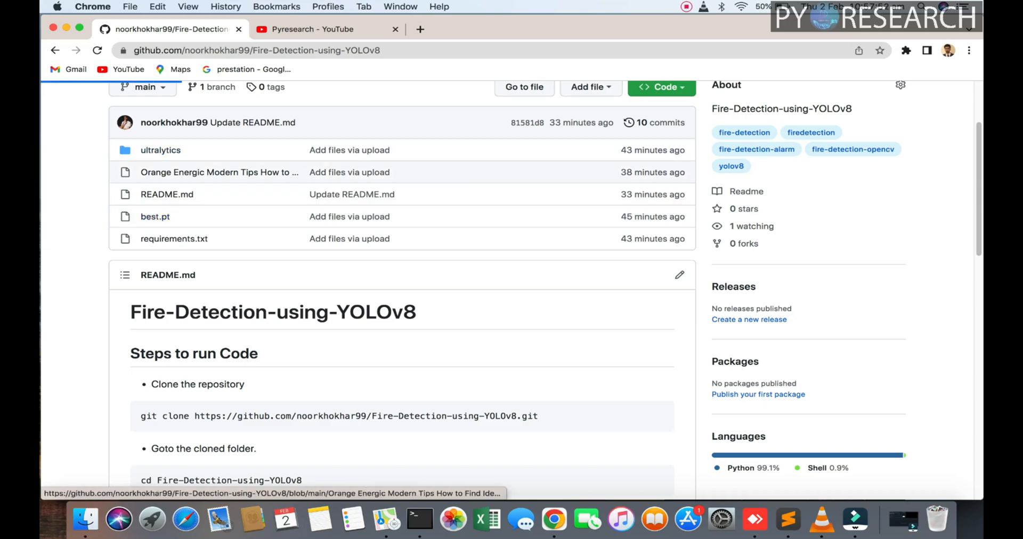
mouse_move(273, 312)
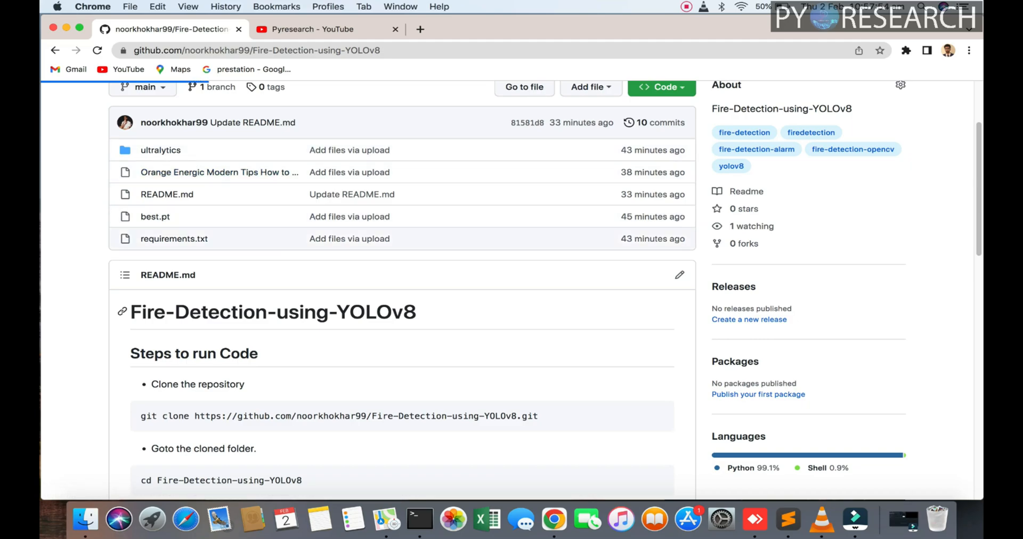
scroll("down", 3)
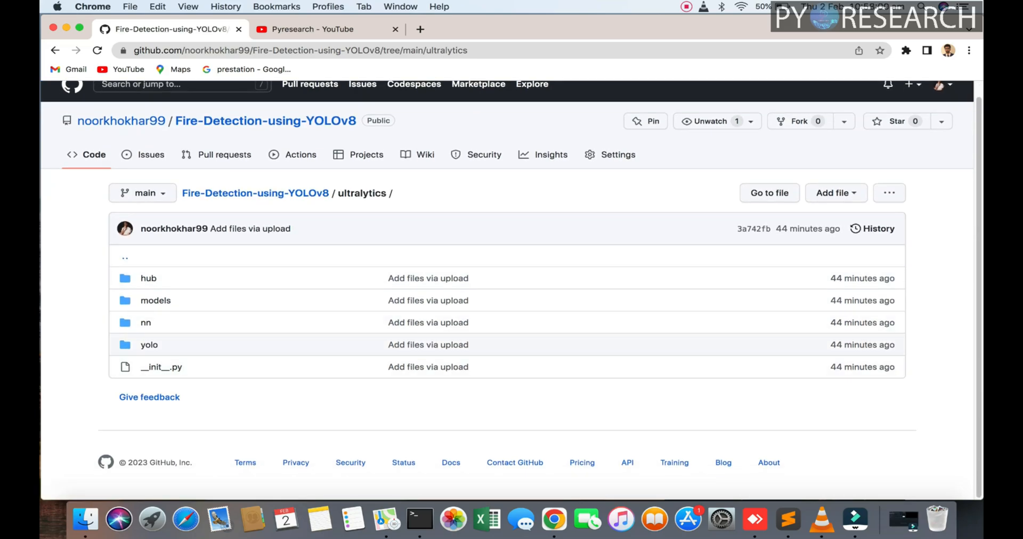
mouse_move(149, 344)
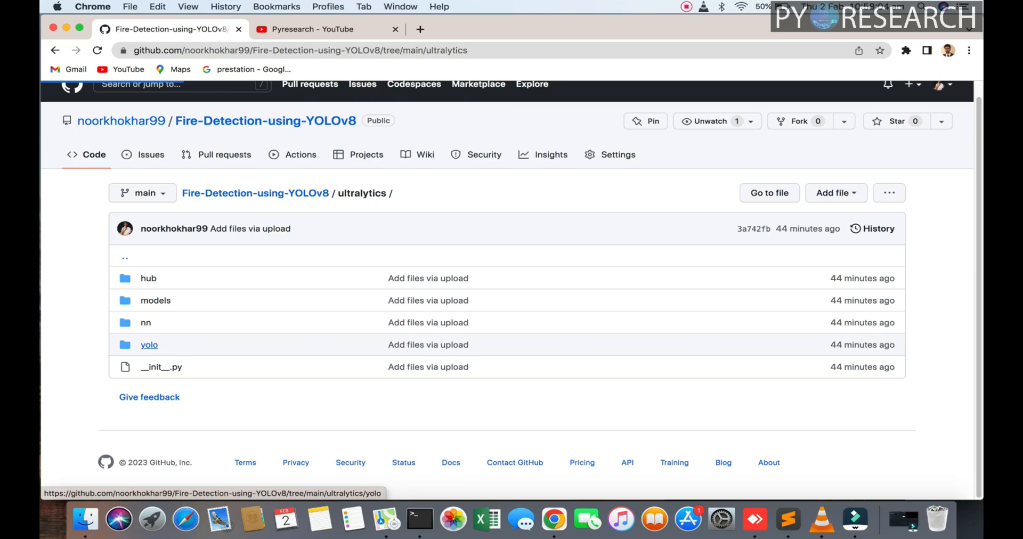
left_click(150, 345)
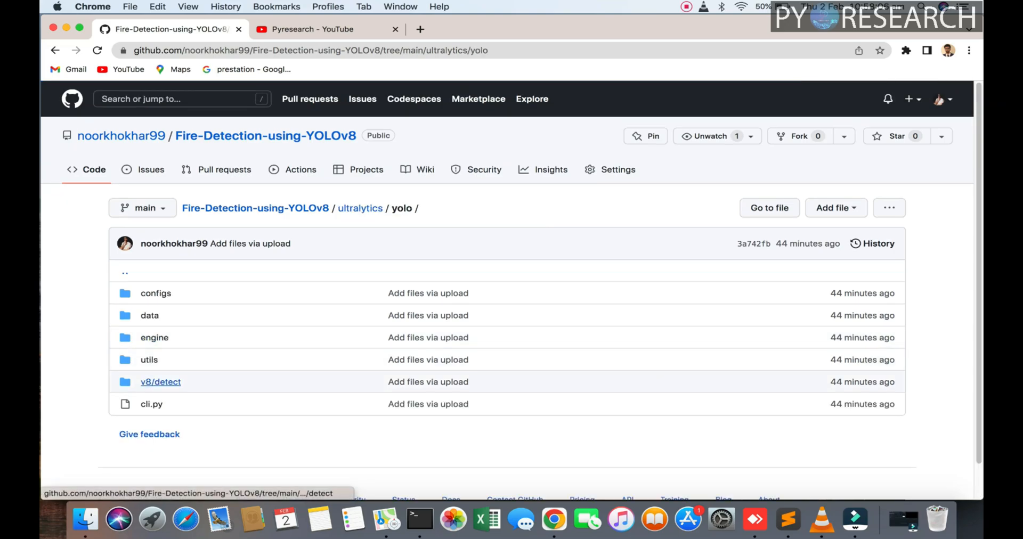
mouse_move(161, 381)
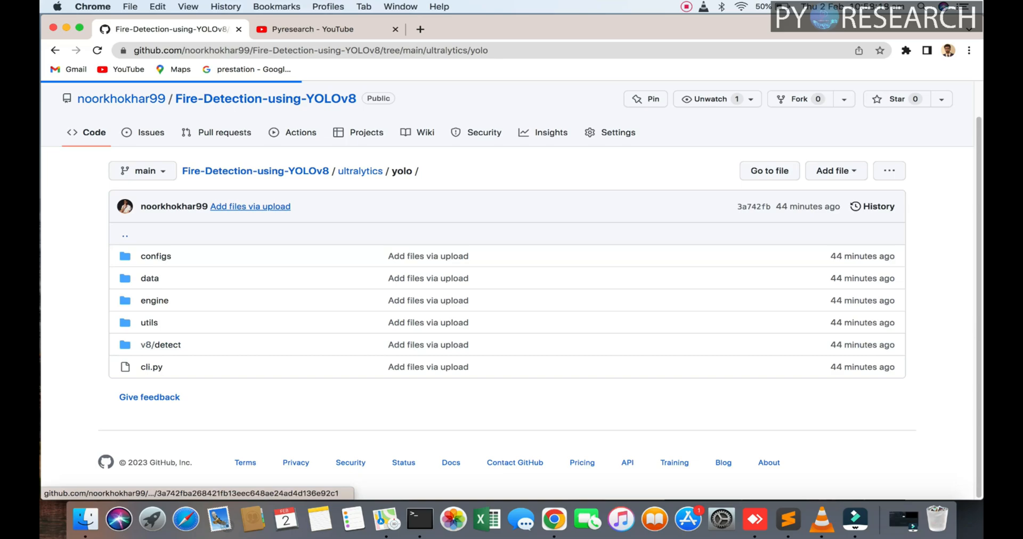
mouse_move(249, 206)
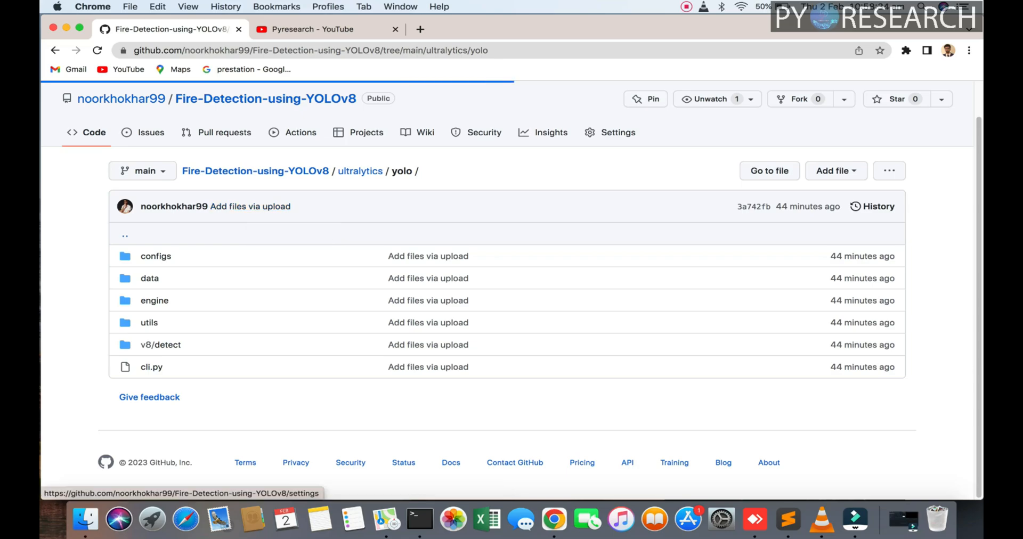
Step: Open the v8/detect folder, reloading the page after the connection error
left_click(739, 6)
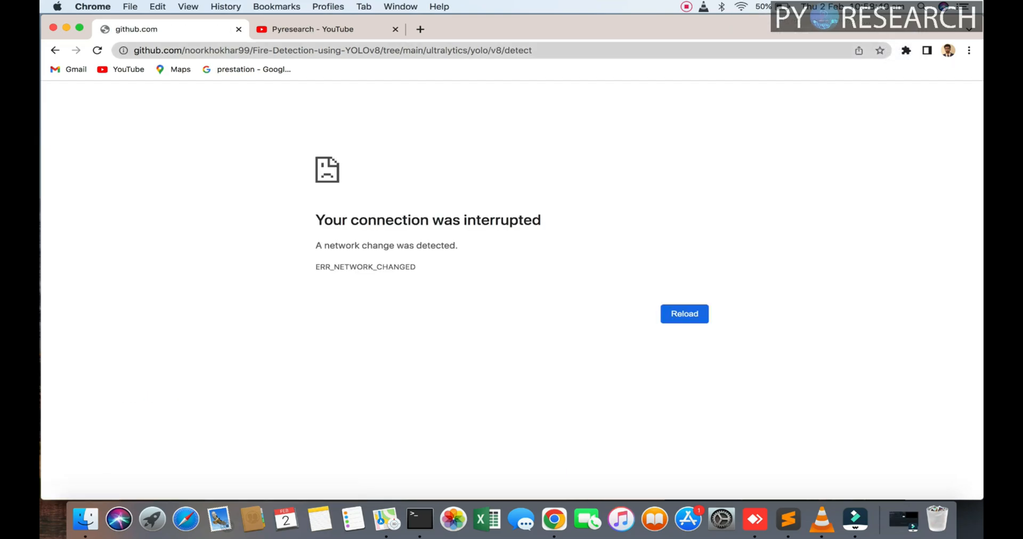
left_click(684, 314)
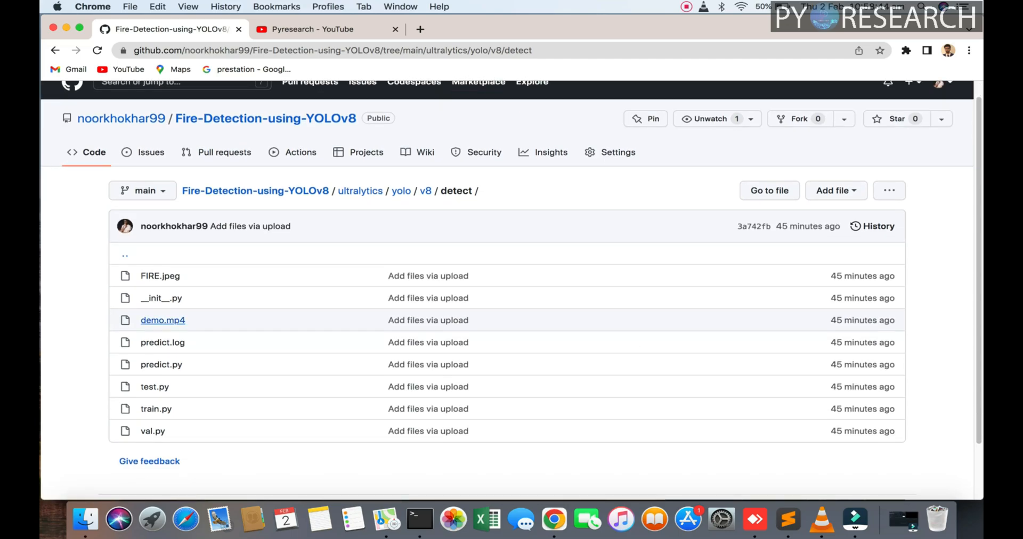
scroll("up", 3)
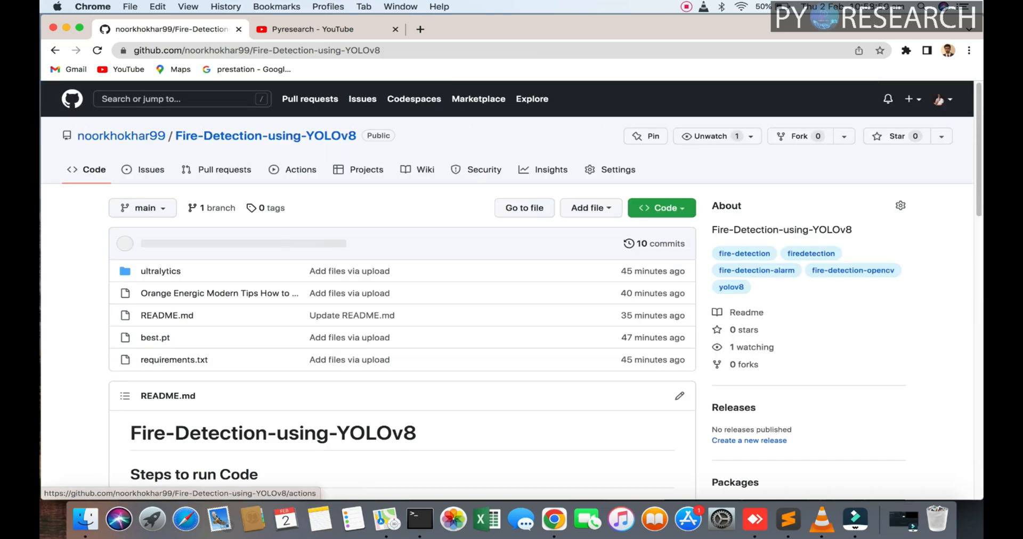
Step: Scroll through the README's clone, install and predict.py run instructions
scroll("down", 3)
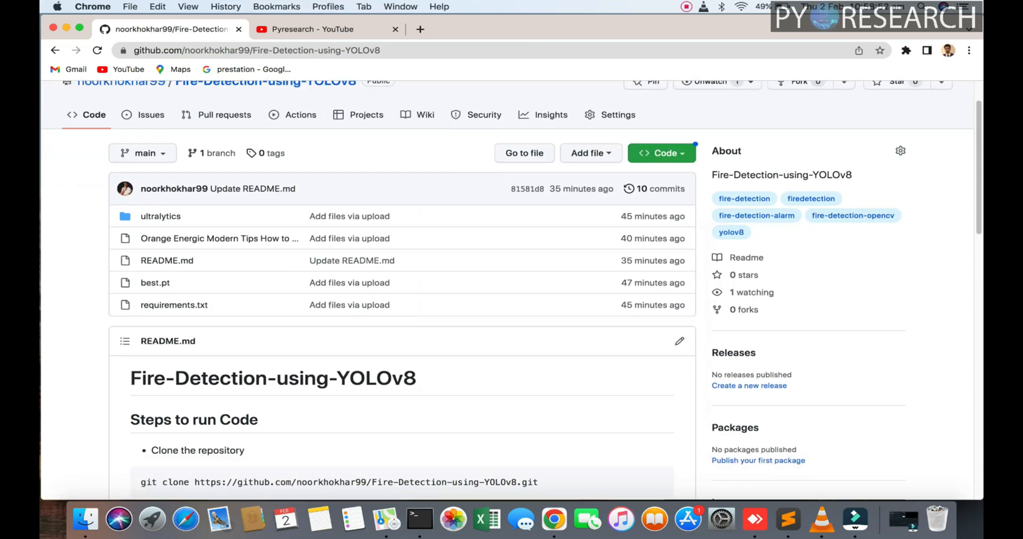
scroll("down", 3)
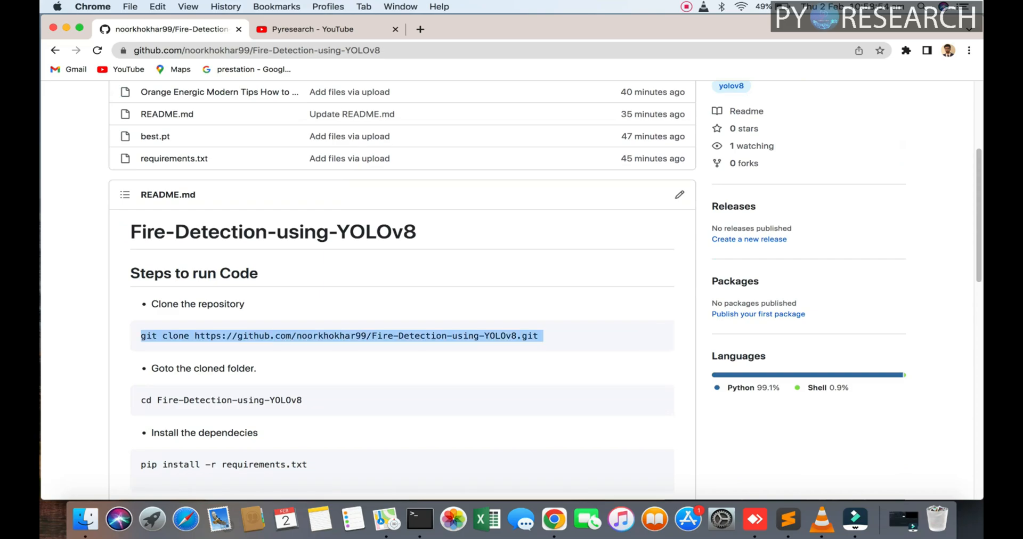
scroll("down", 3)
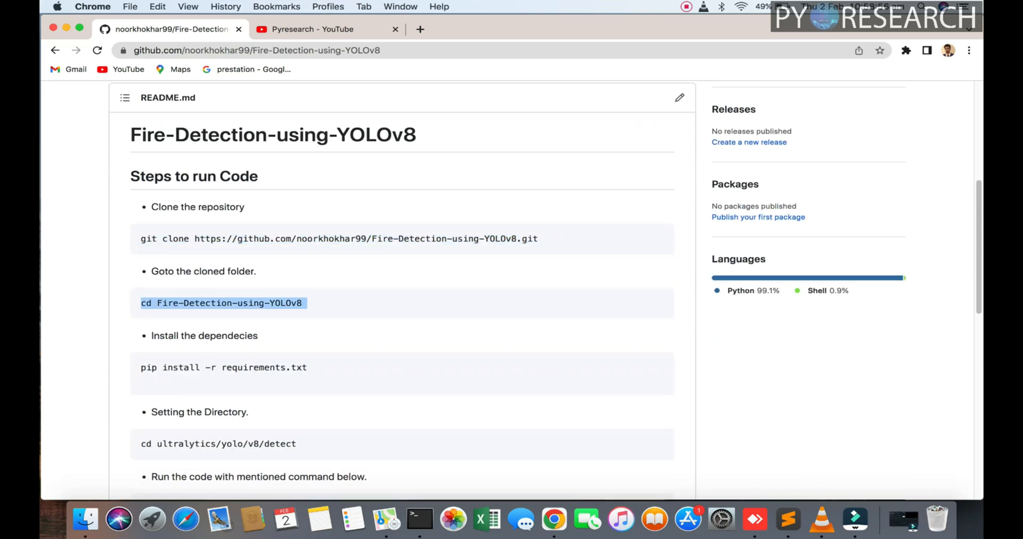
scroll("up", 3)
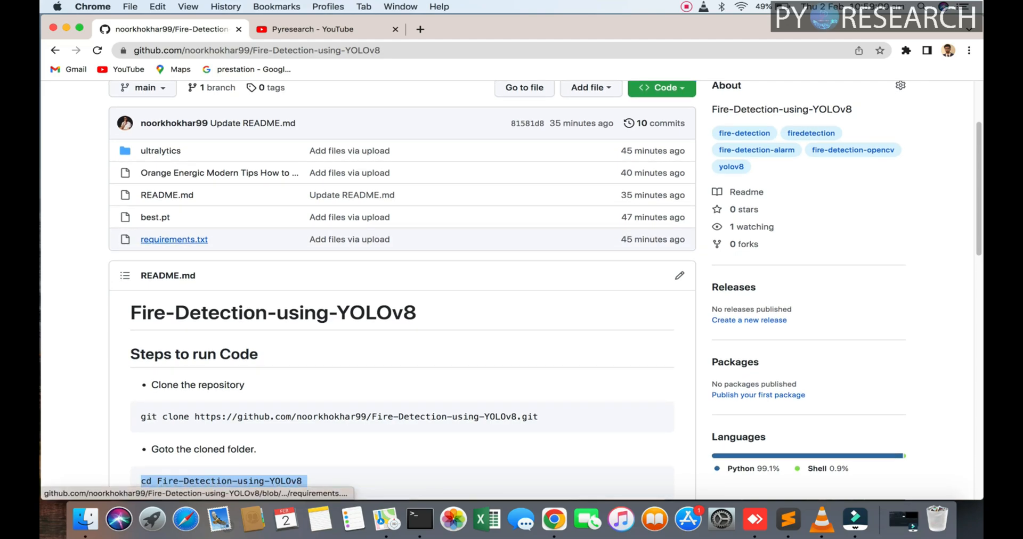
scroll("down", 3)
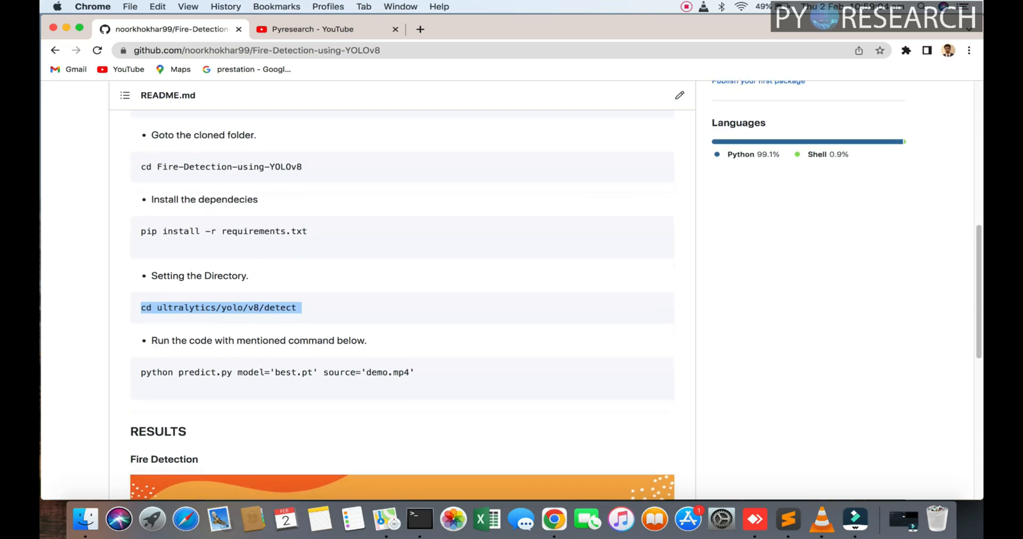
scroll("down", 3)
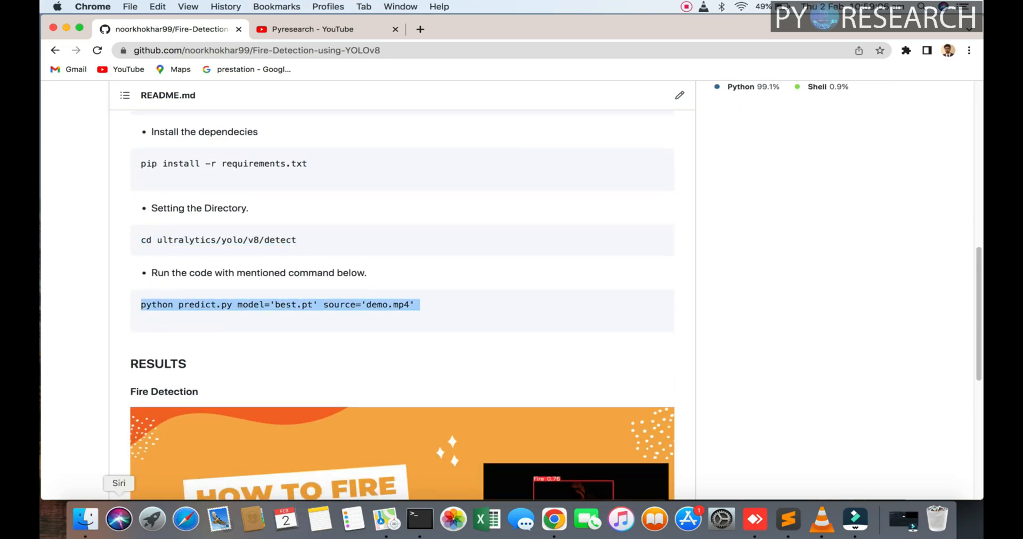
Step: Browse Finder from Desktop into FireDetectionYOLOv8-main/ultralytics/yolo
left_click(84, 519)
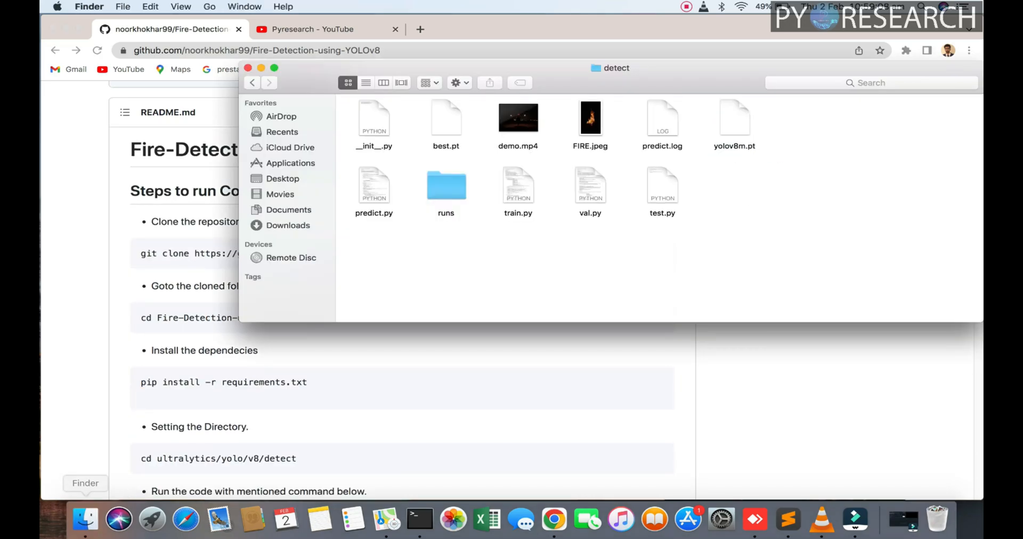
left_click(283, 178)
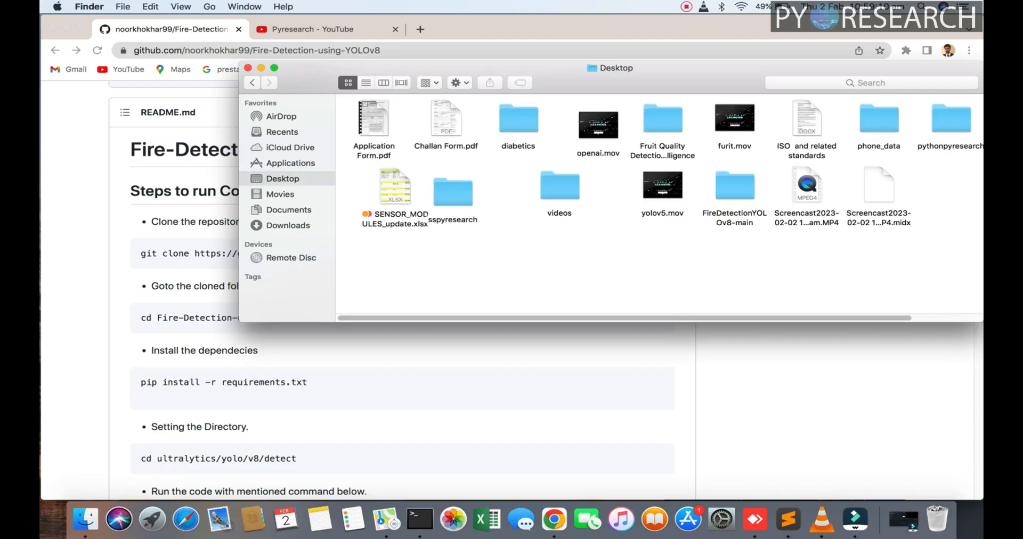
double_click(734, 184)
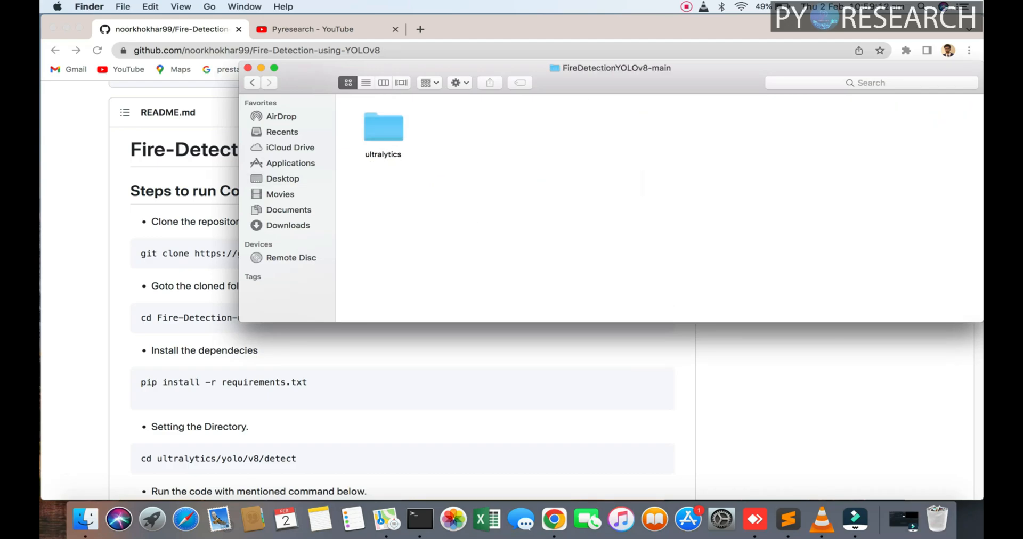
double_click(383, 127)
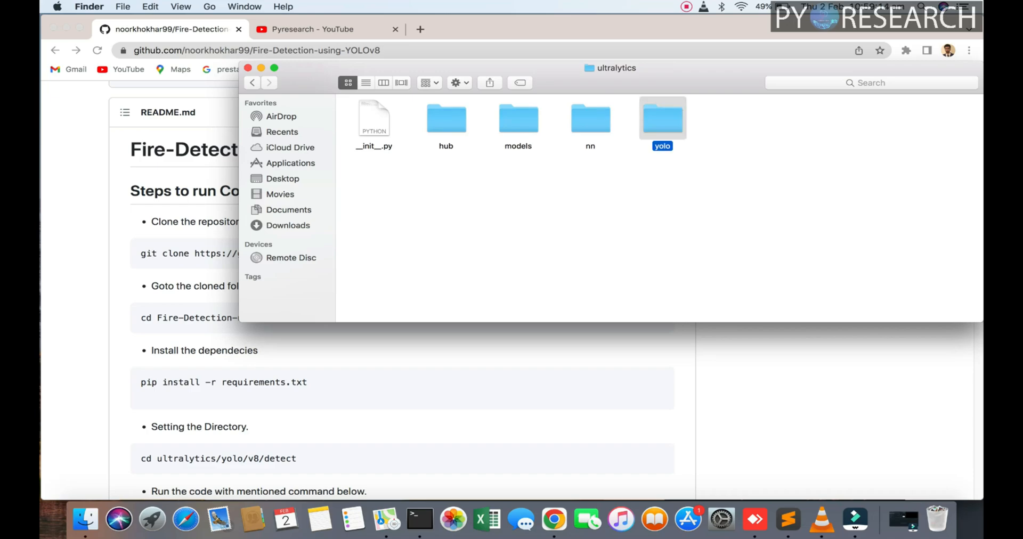
double_click(662, 117)
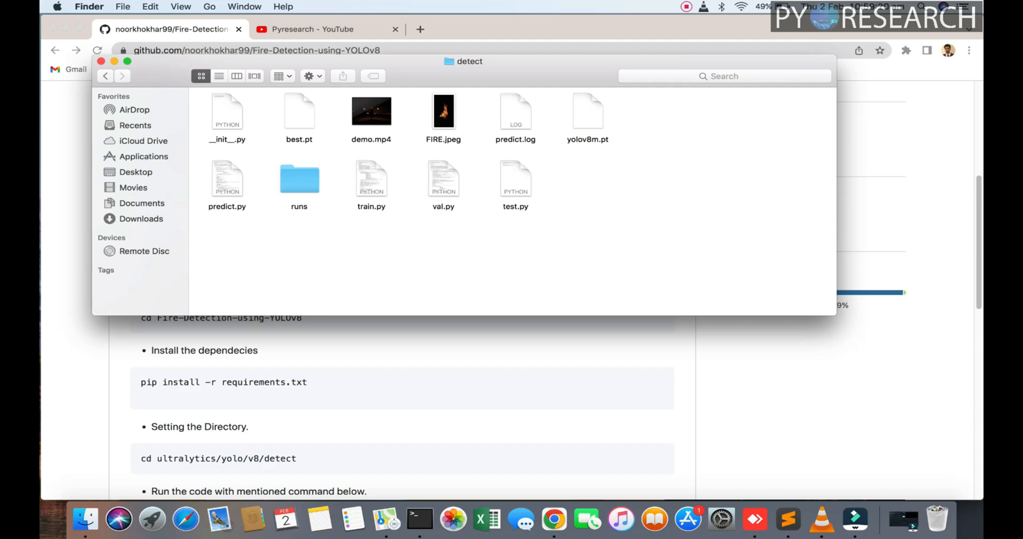
Step: Open test.py in Sublime Text and highlight the ultralytics import
left_click(516, 179)
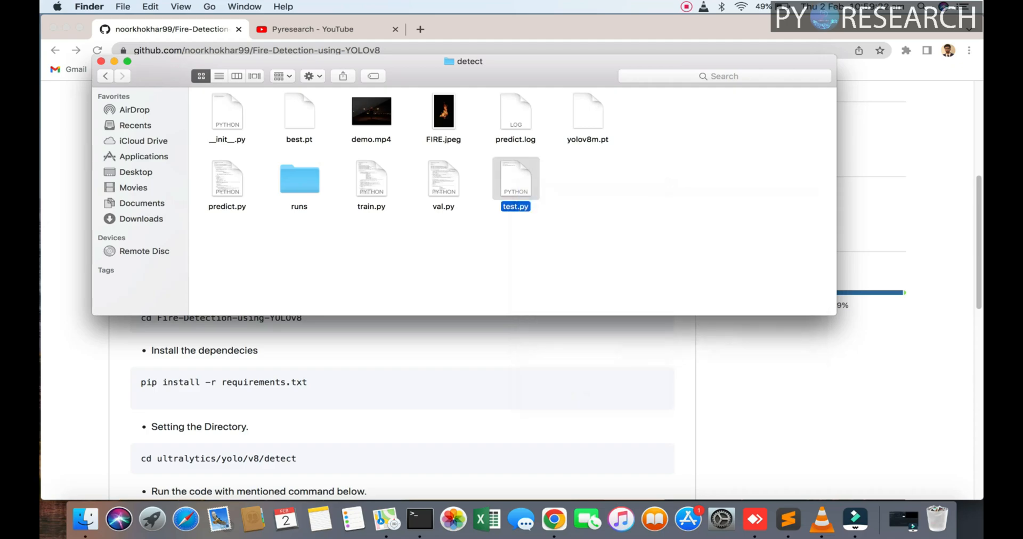
double_click(515, 177)
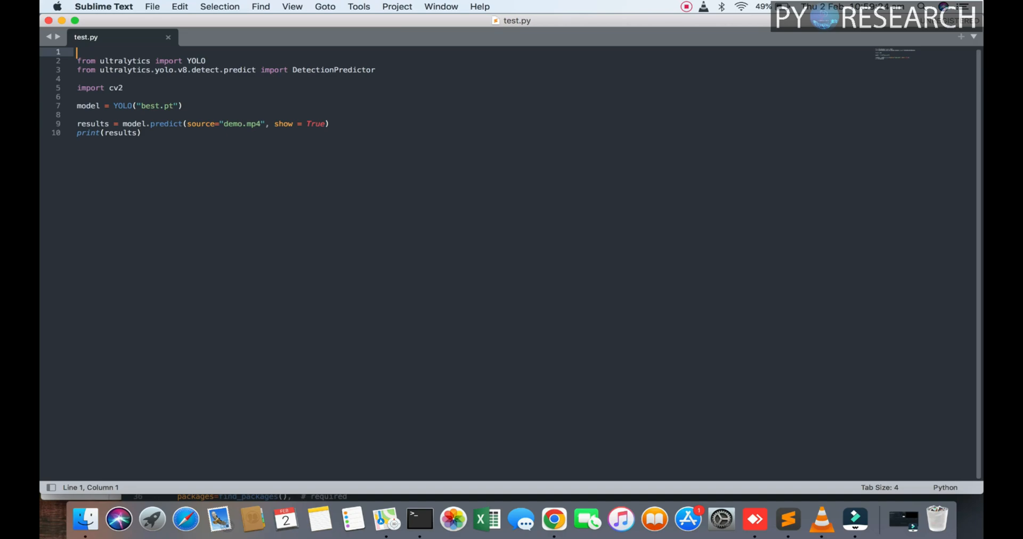
double_click(124, 61)
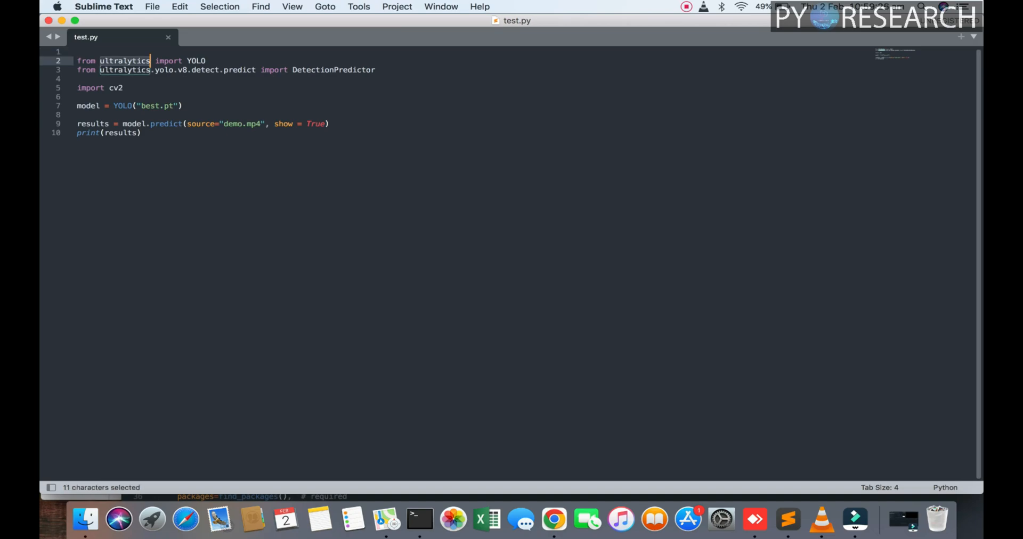
mouse_move(420, 519)
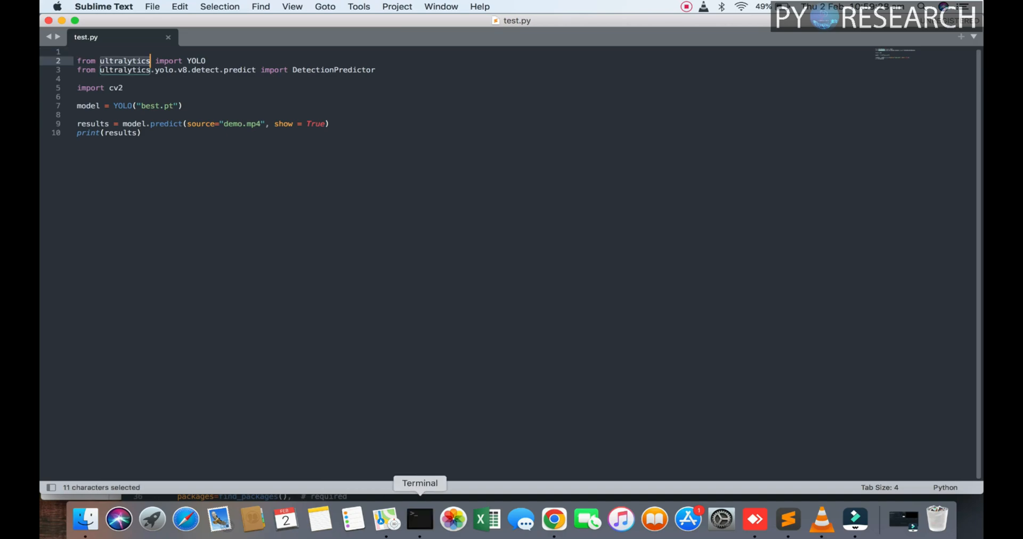
Step: In a Terminal shell, cd into Desktop/FireDetectionYOLOv8-main and clear the screen
left_click(418, 519)
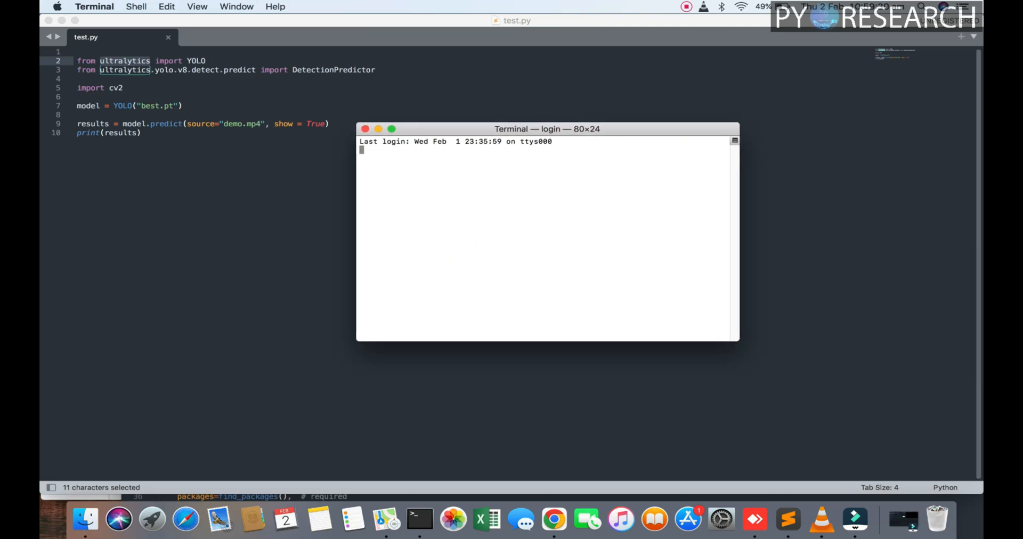
left_click(547, 235)
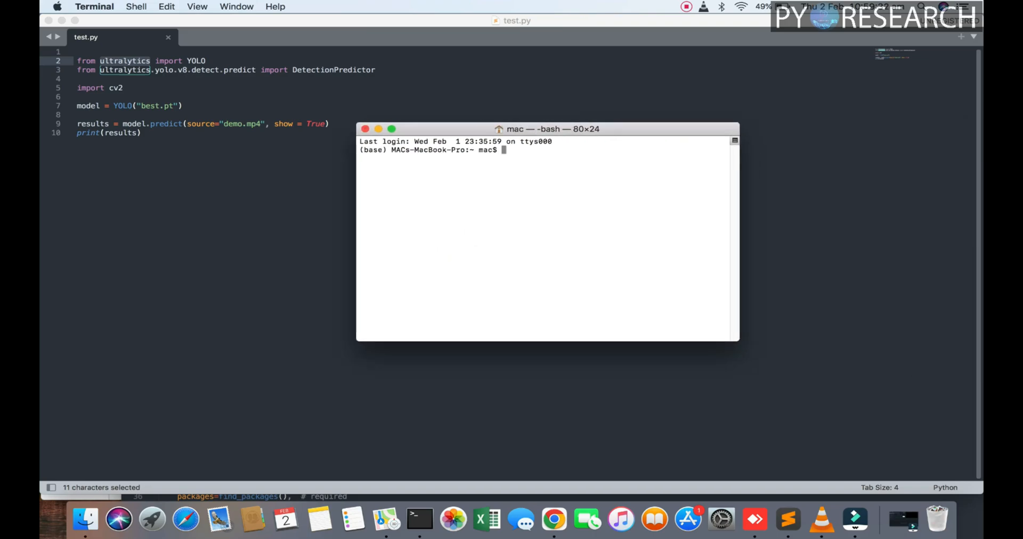
type("python")
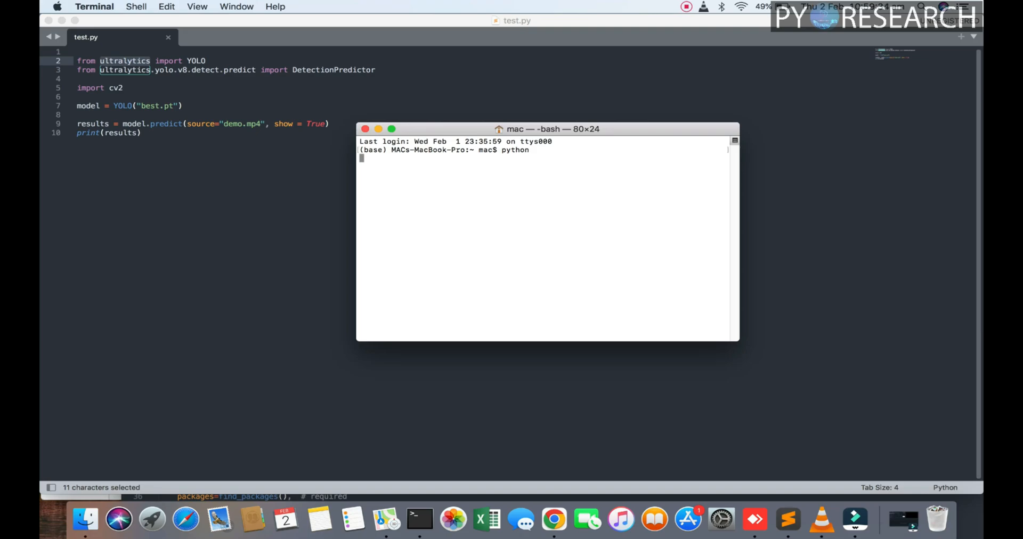
type("quit(")
type("c")
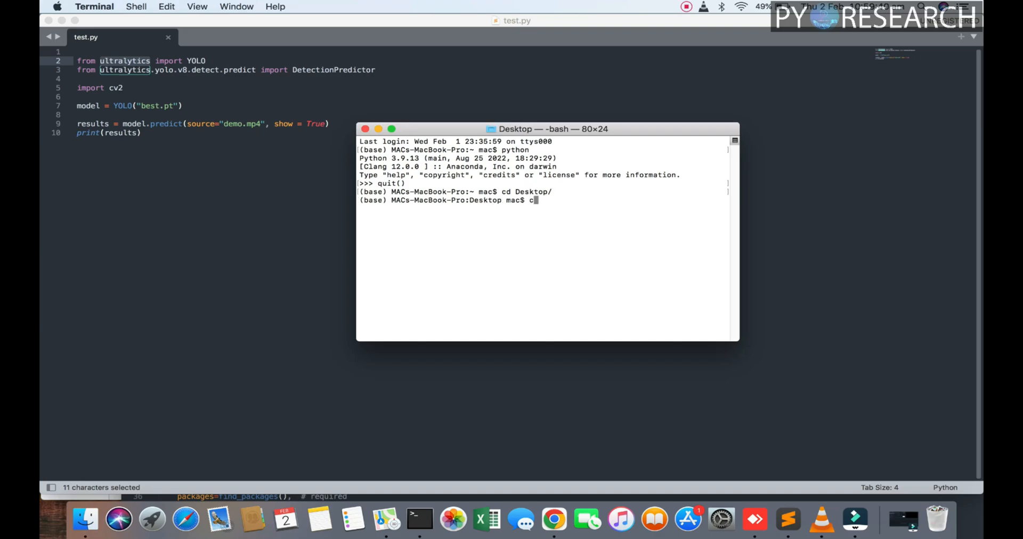
type("d")
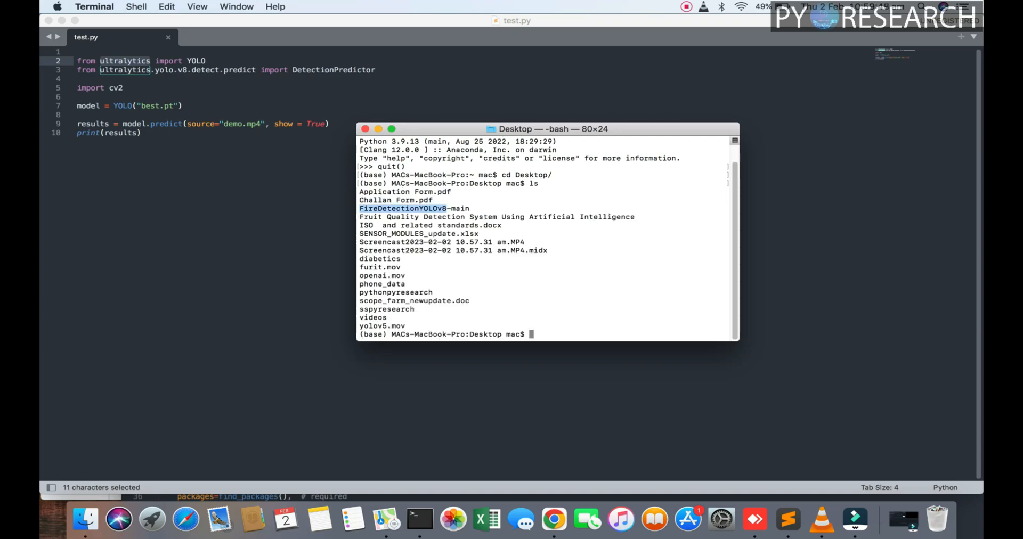
type("cd FireDetectionYOLOv8")
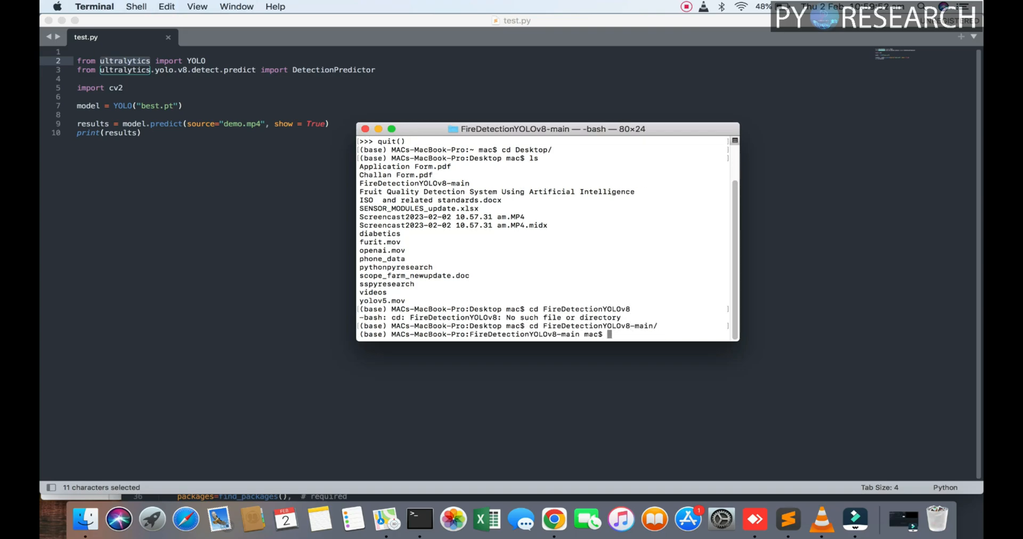
type("clear")
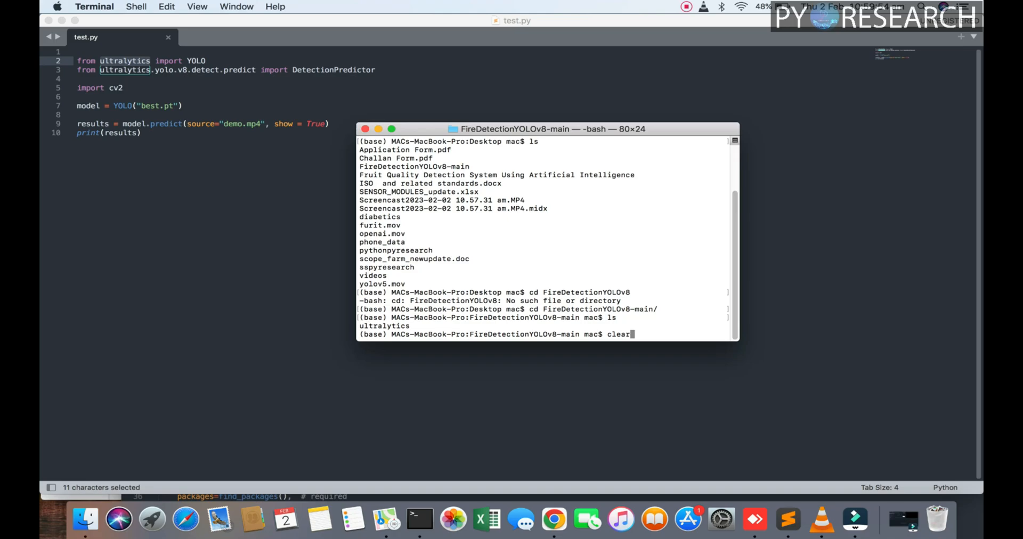
key("Return")
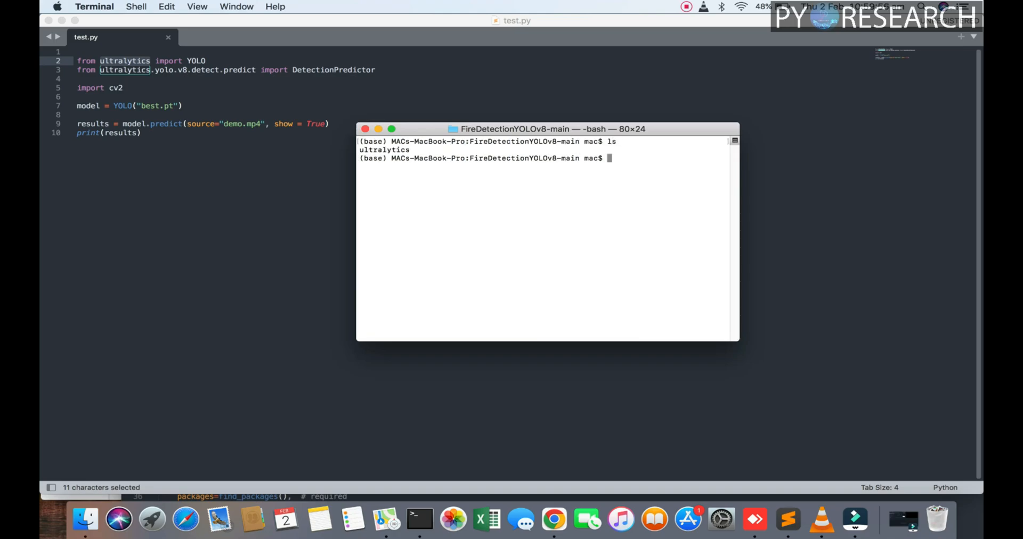
Step: cd into ultralytics/yolo/v8/detect, list its files and show the folder in Finder
type("cd ut")
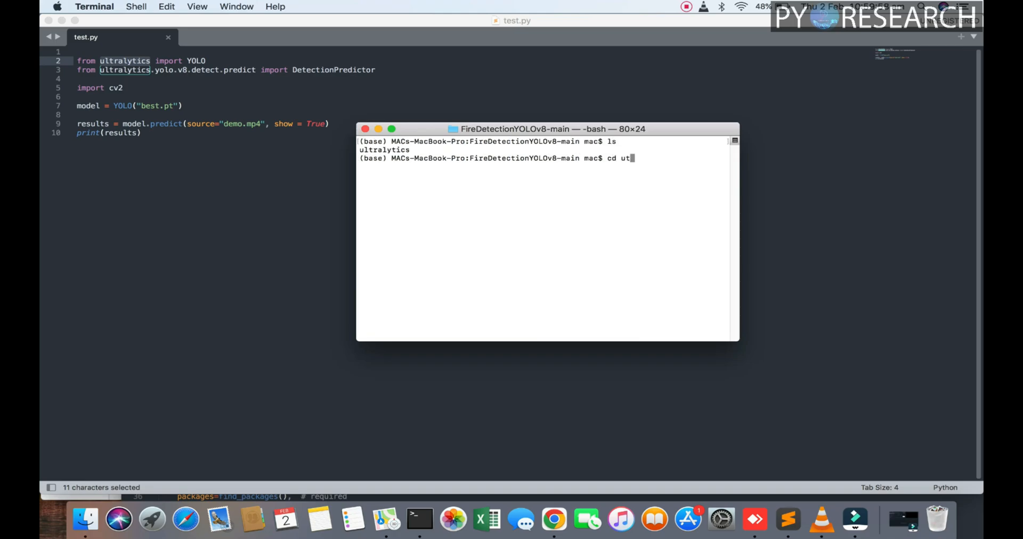
key("Backspace")
type("ltralytics/")
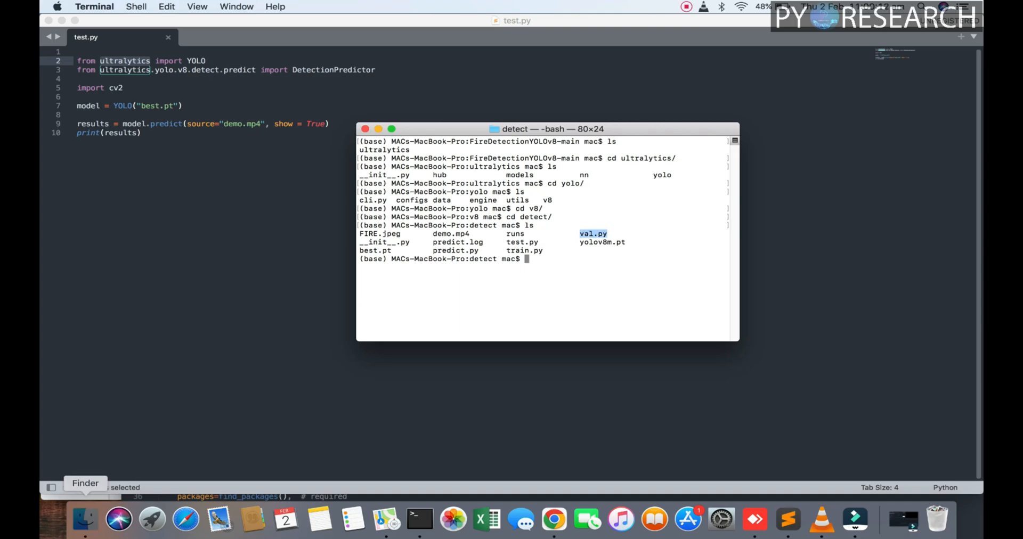
left_click(85, 520)
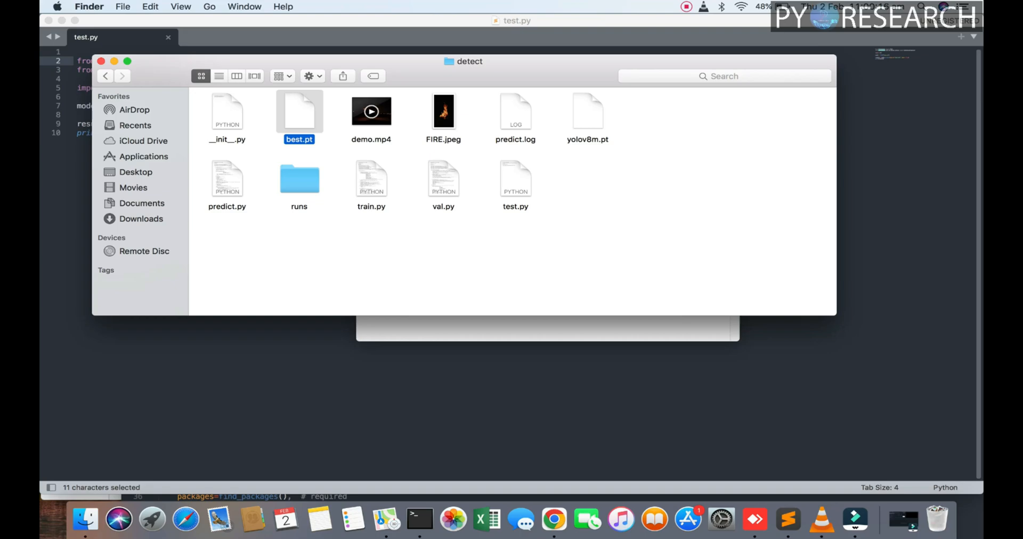
left_click(371, 117)
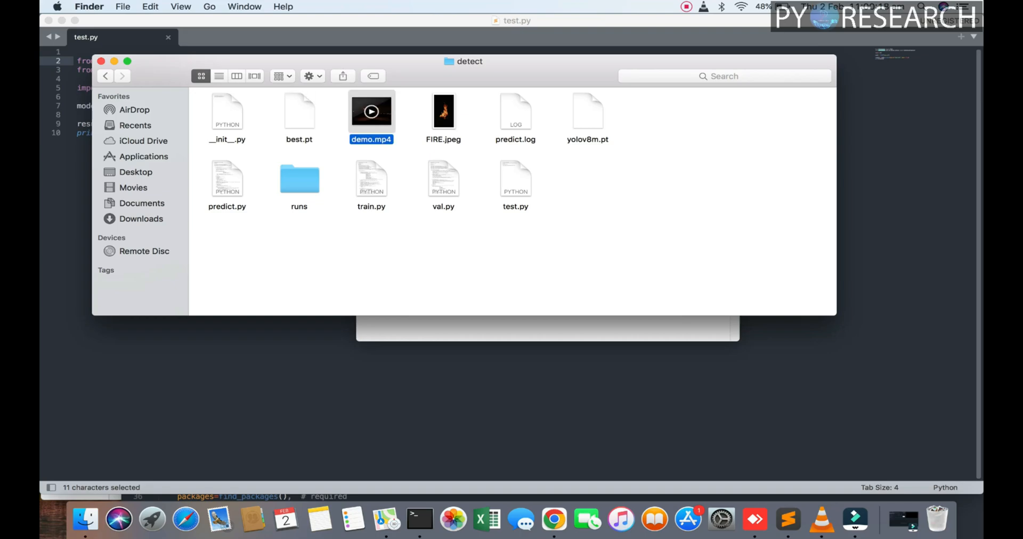
double_click(371, 110)
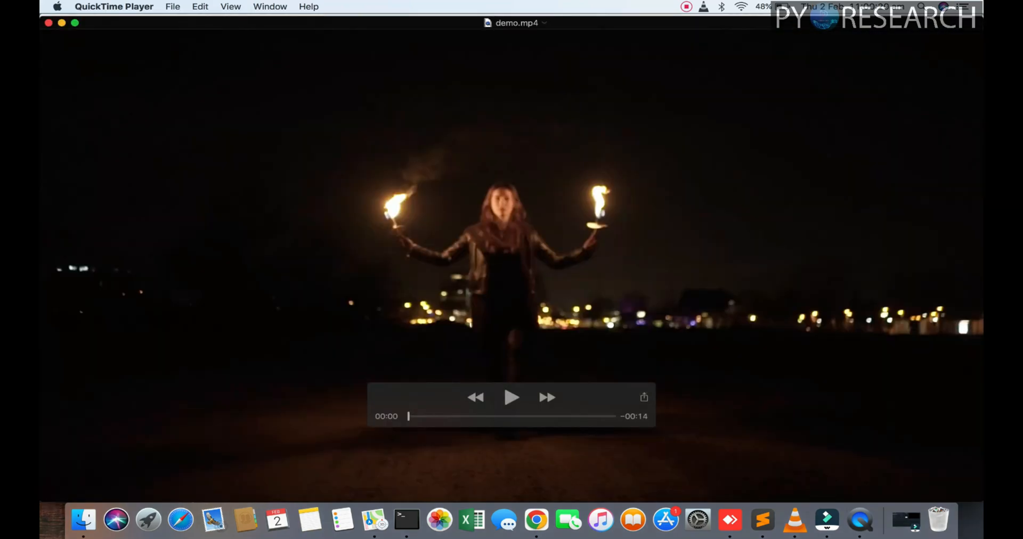
left_click(511, 397)
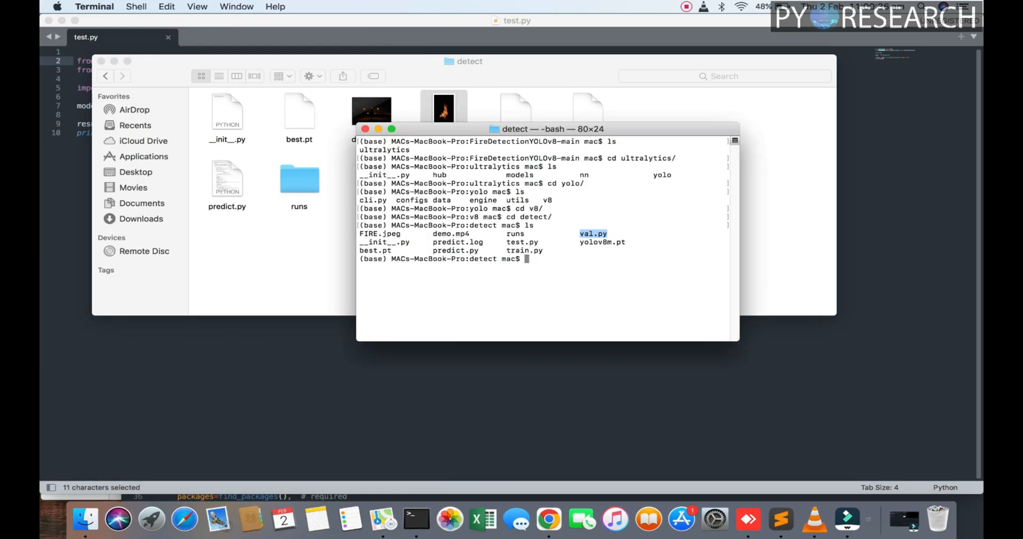
mouse_move(521, 519)
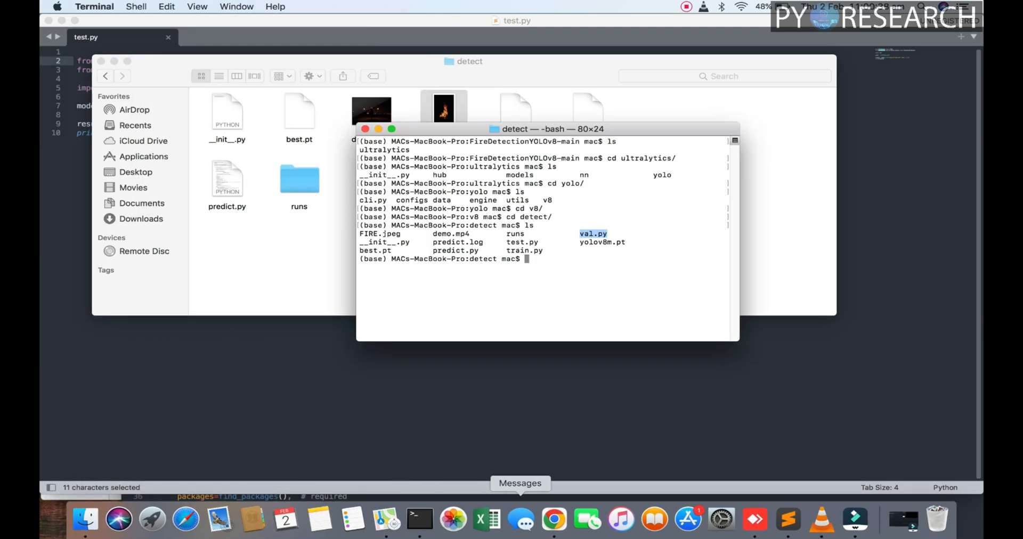
left_click(553, 520)
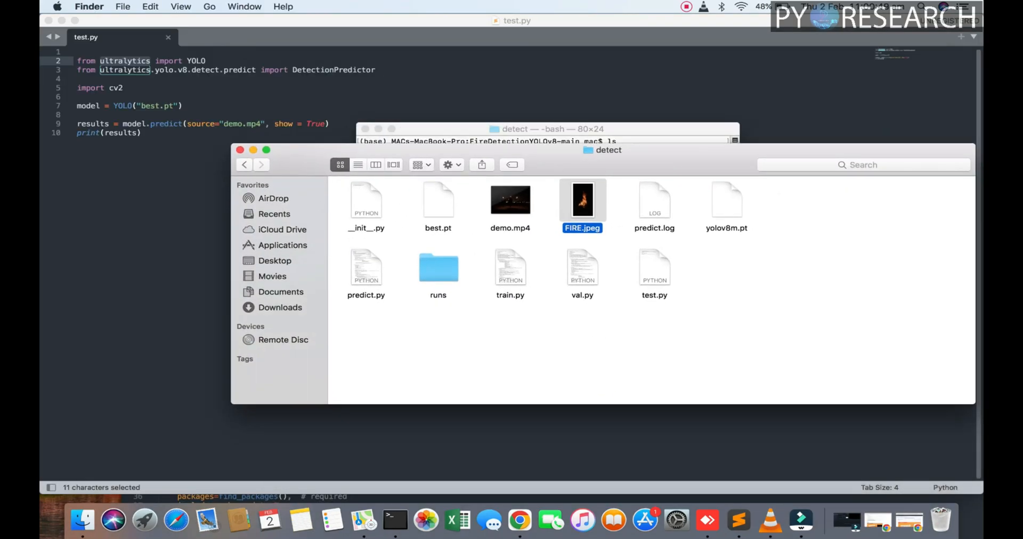
Step: Run predict.py with best.pt on demo.mp4 and check the runs/train3 output folder
left_click(546, 128)
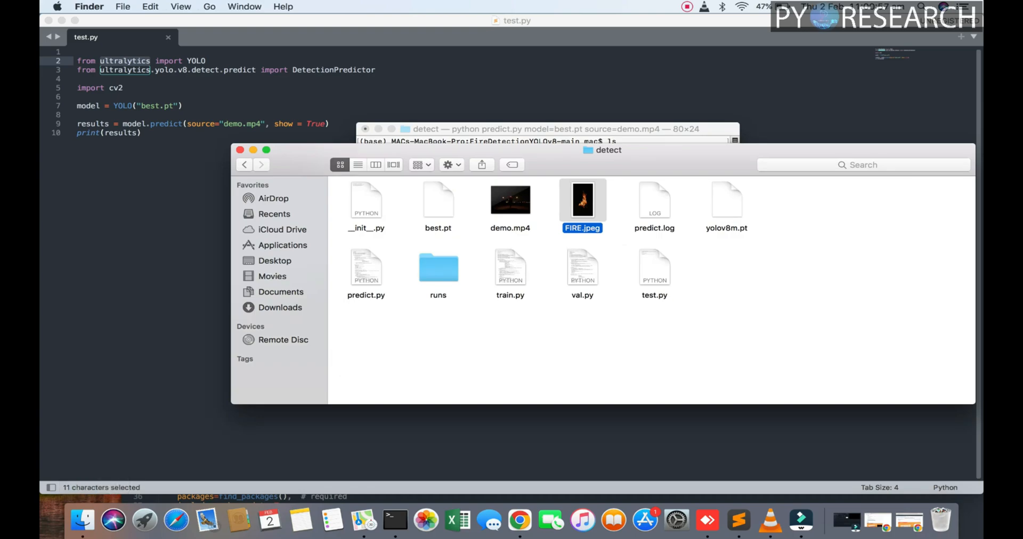
left_click(547, 129)
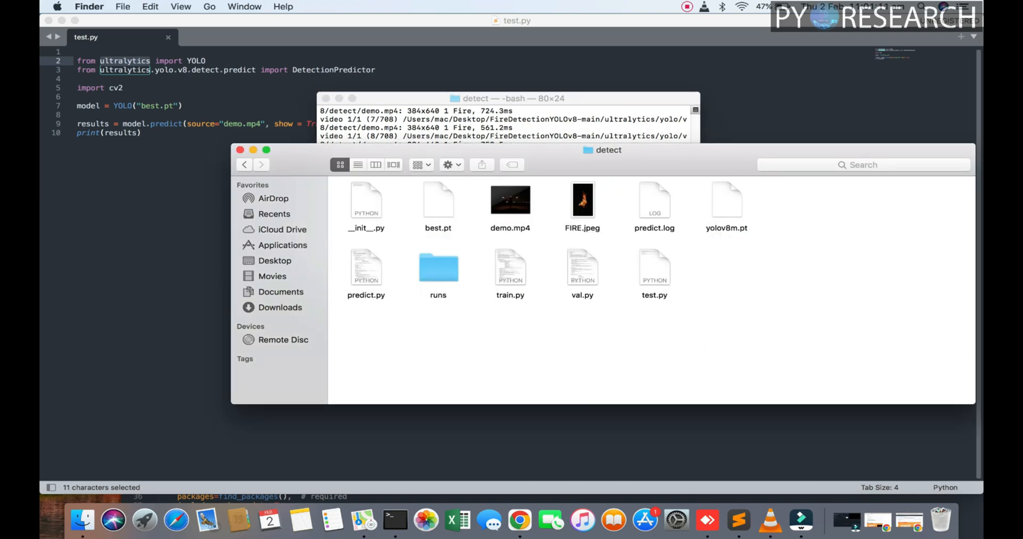
double_click(438, 268)
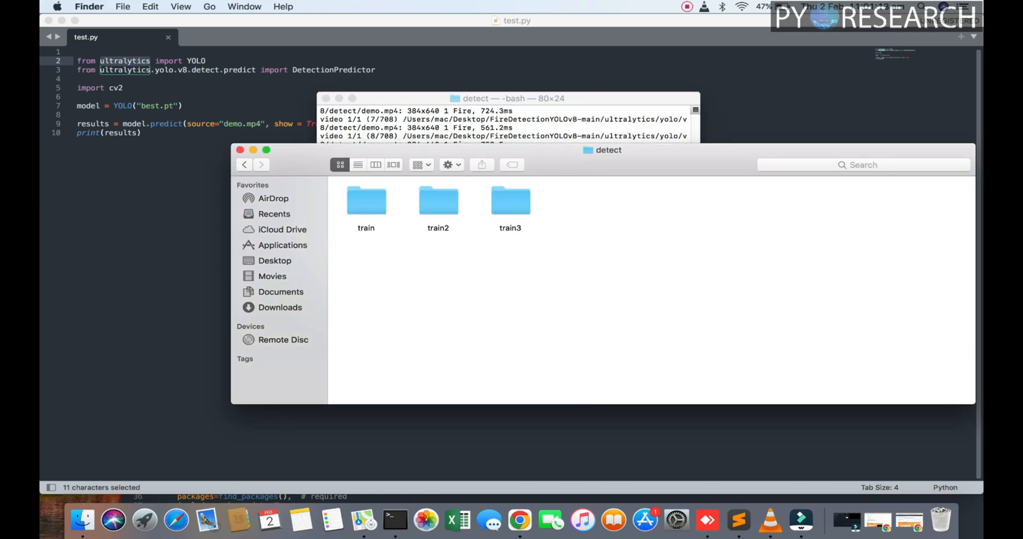
left_click(510, 202)
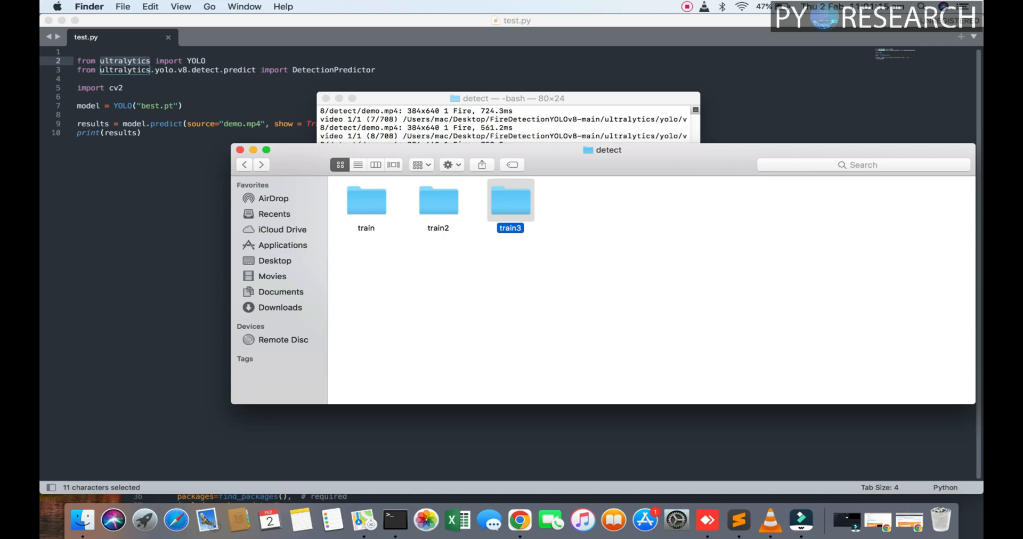
left_click(244, 164)
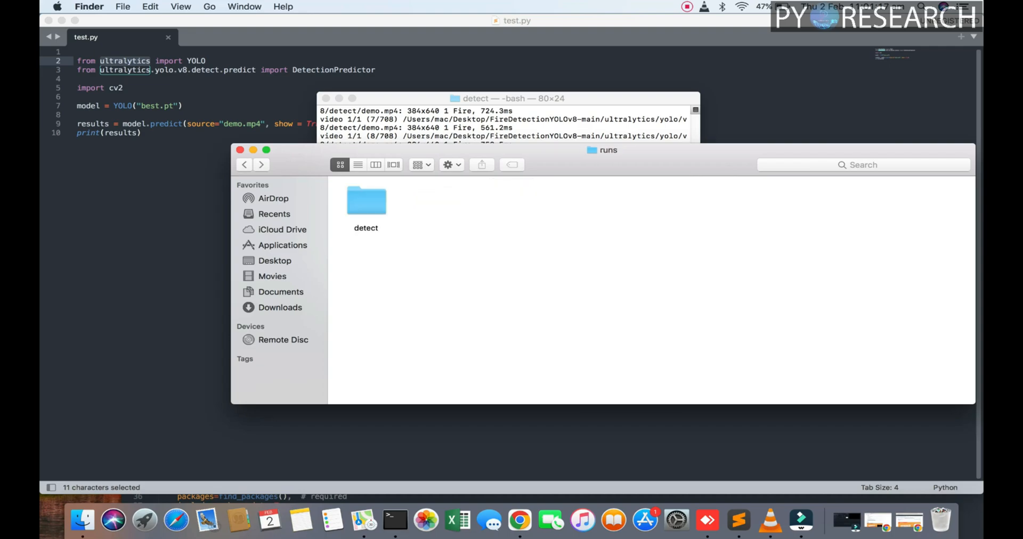
Step: Return to Terminal and interrupt the running detection
left_click(513, 98)
type("python predict.py model='best.pt' source='")
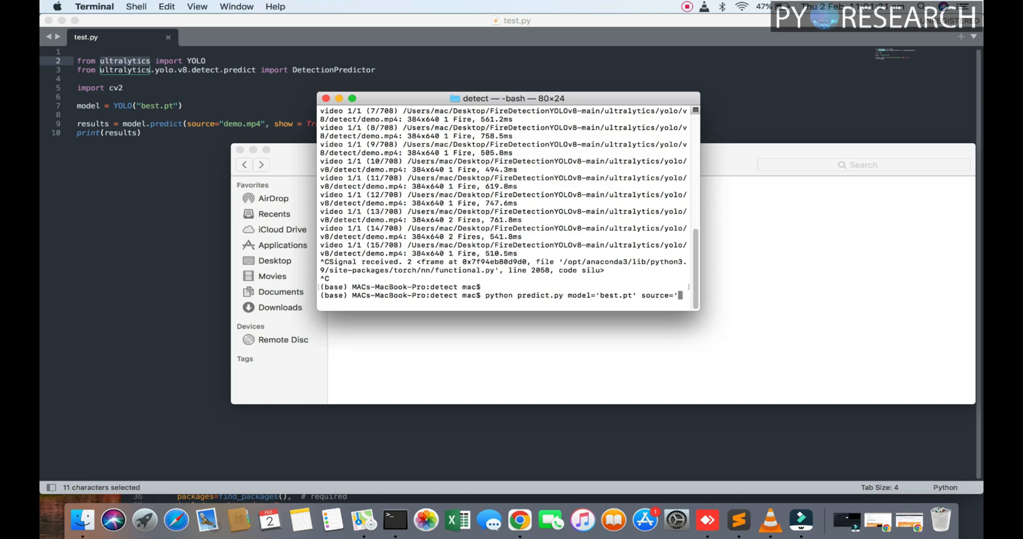
type("f")
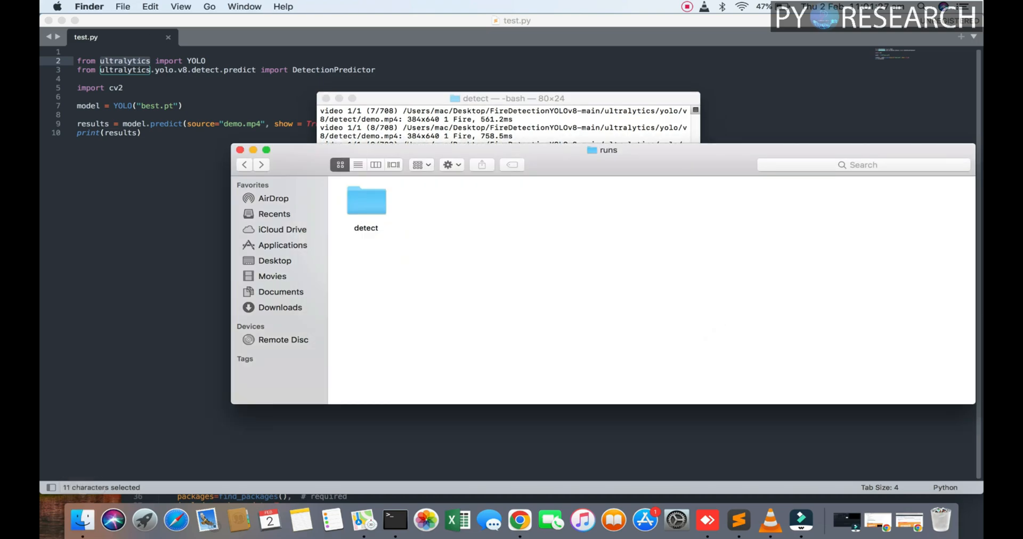
Step: Run predict.py with best.pt on FIRE.jpeg, saving results to runs/detect/train4
double_click(365, 201)
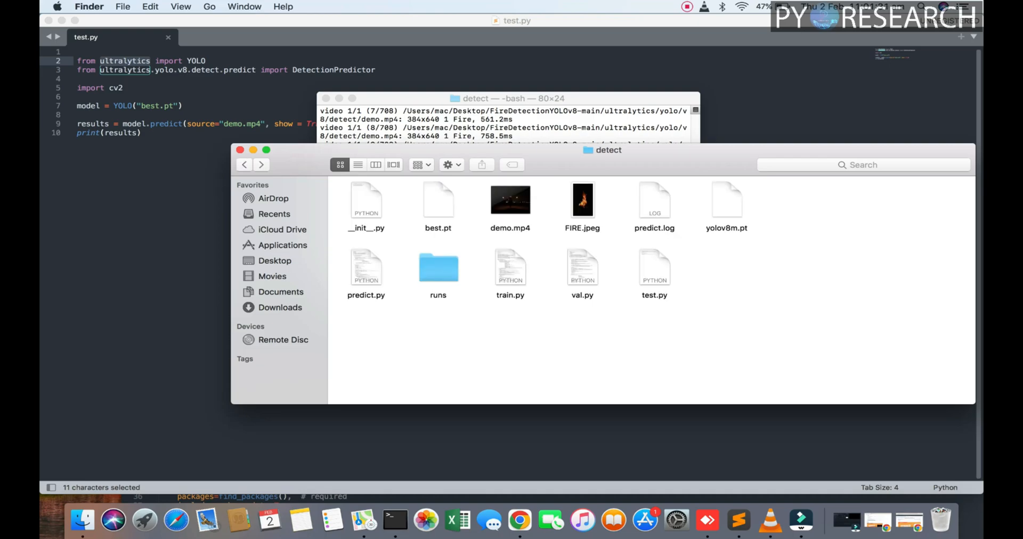
left_click(509, 100)
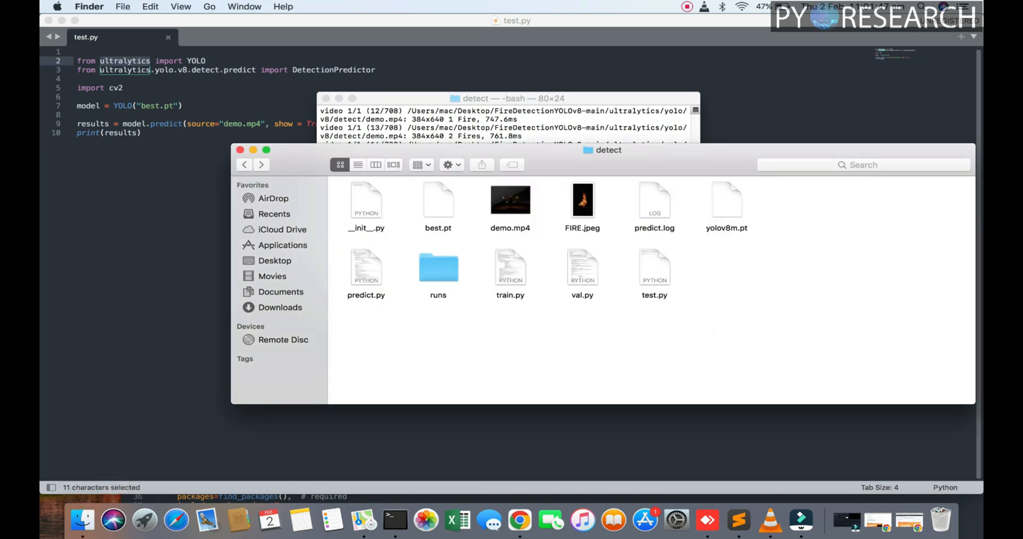
double_click(438, 268)
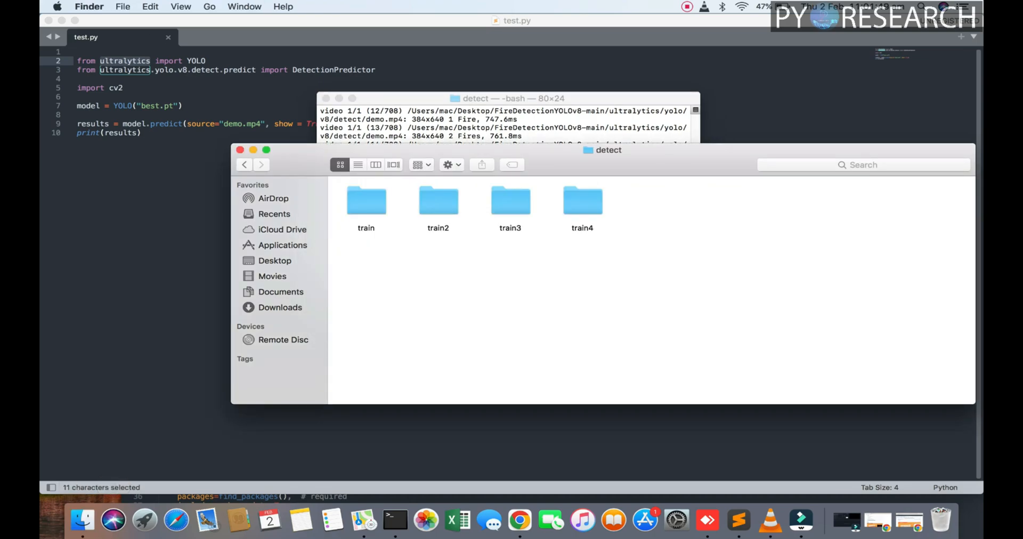
Step: View the annotated FIRE.jpeg result (Fire 0.76) from train4 in Preview, then close it
double_click(581, 202)
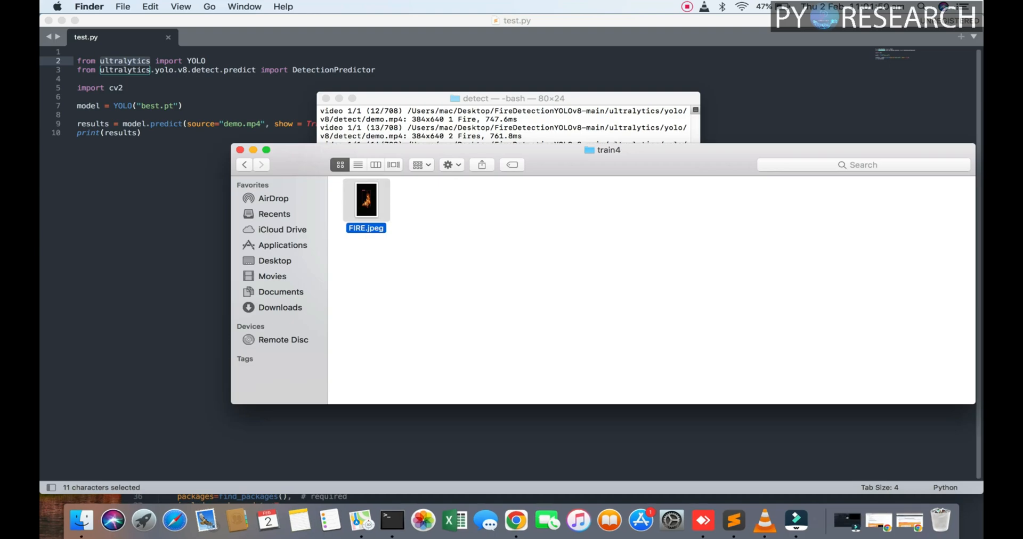
double_click(366, 200)
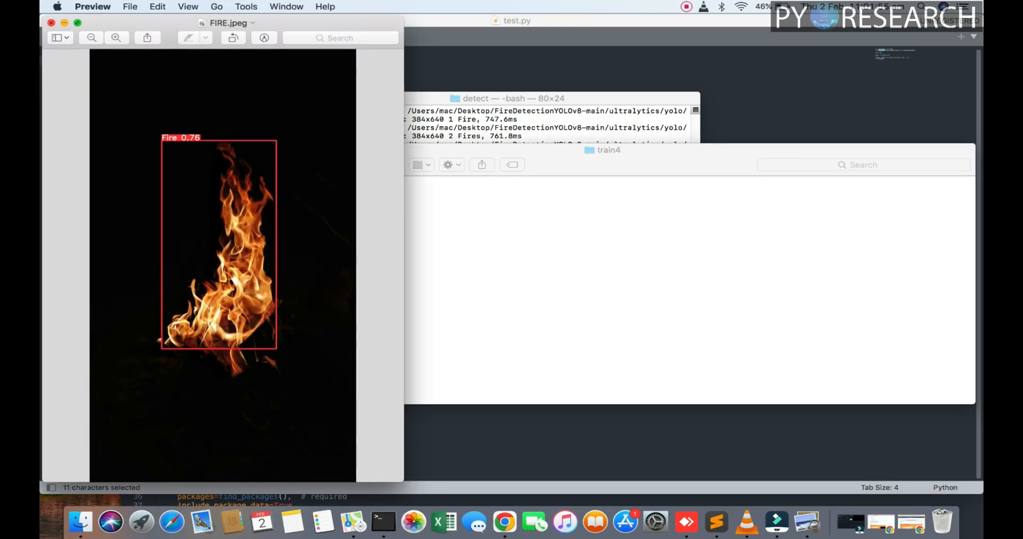
left_click(51, 22)
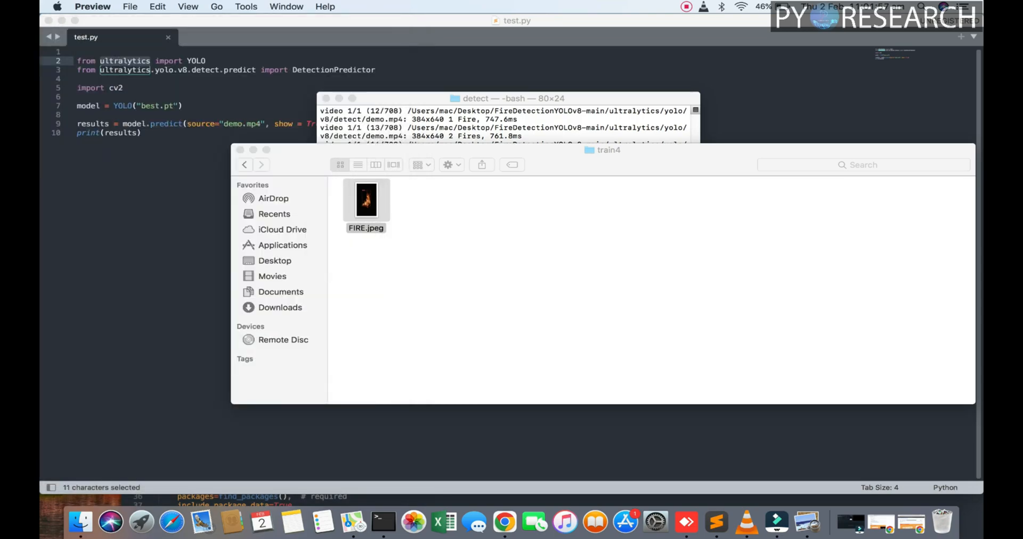
left_click(244, 164)
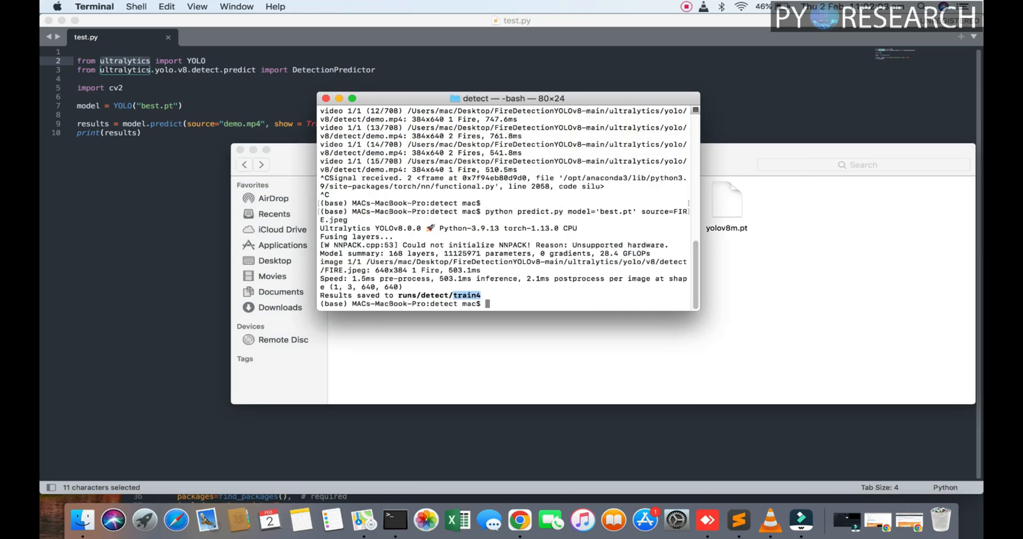
Step: Run python test.py so demo.mp4 plays with live fire detection boxes
type("python")
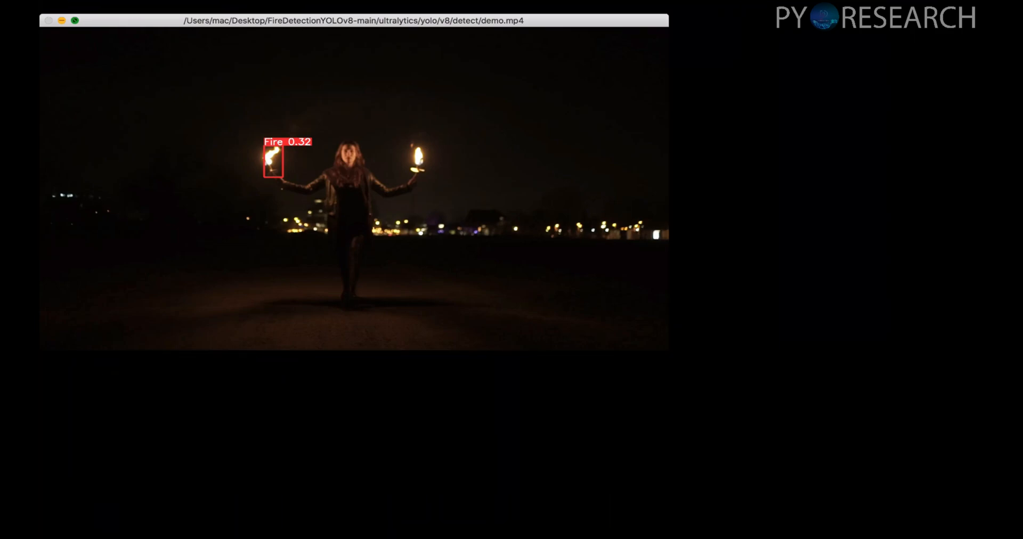
left_click(75, 20)
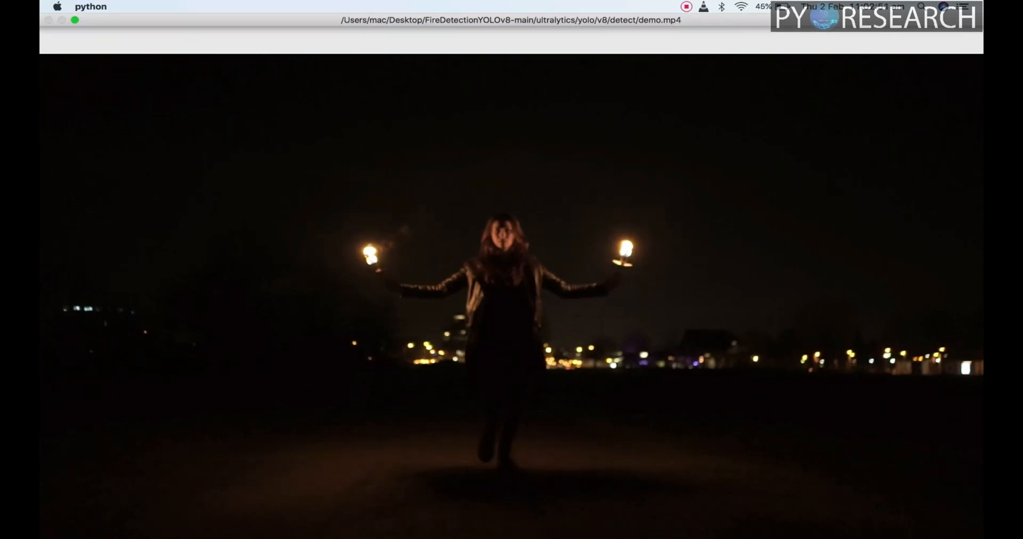
mouse_move(535, 522)
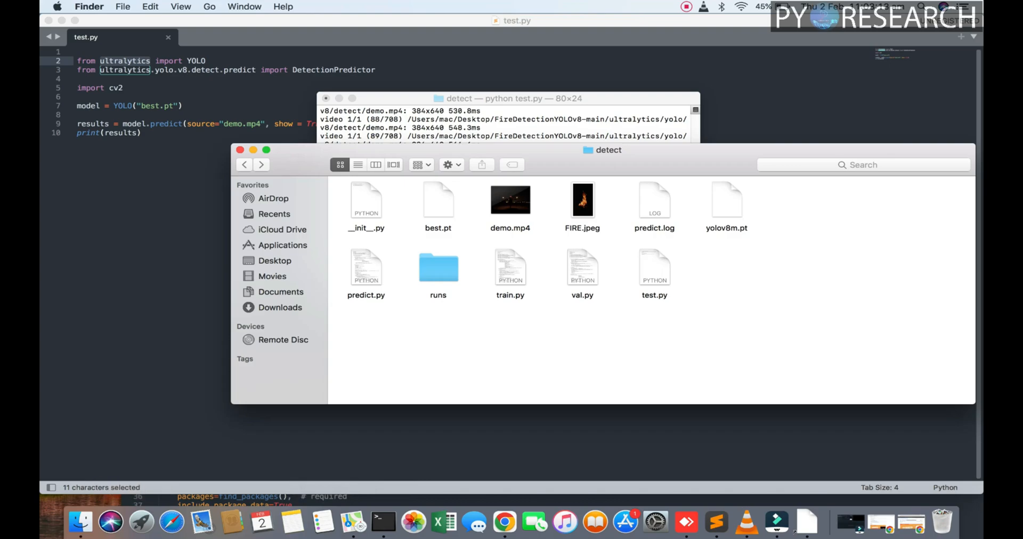
left_click(509, 98)
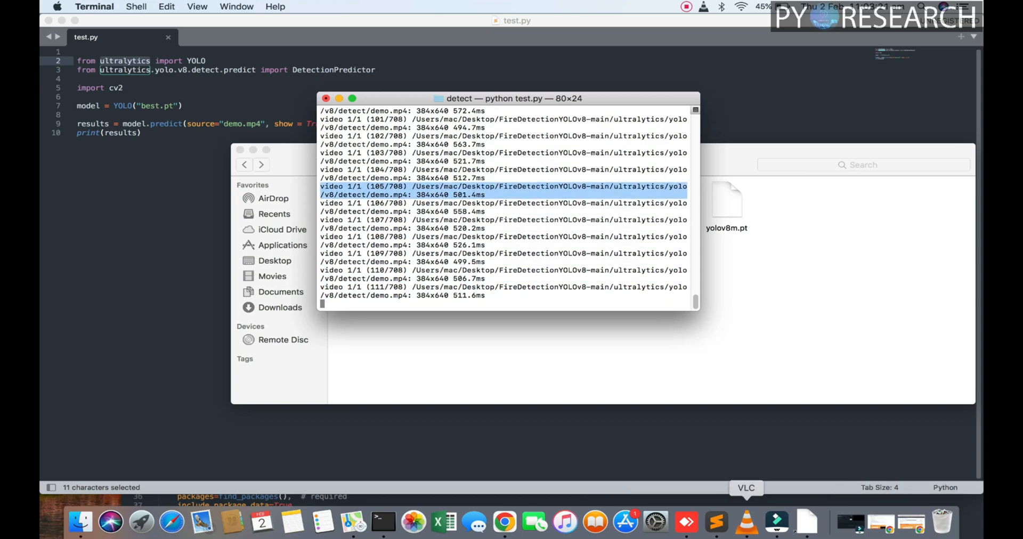
right_click(383, 522)
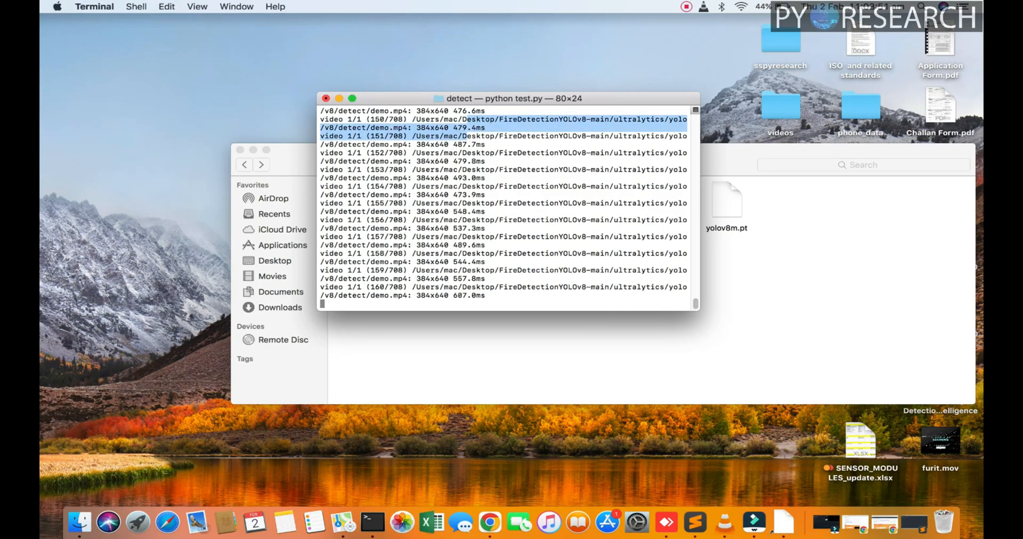
key("ctrl+c")
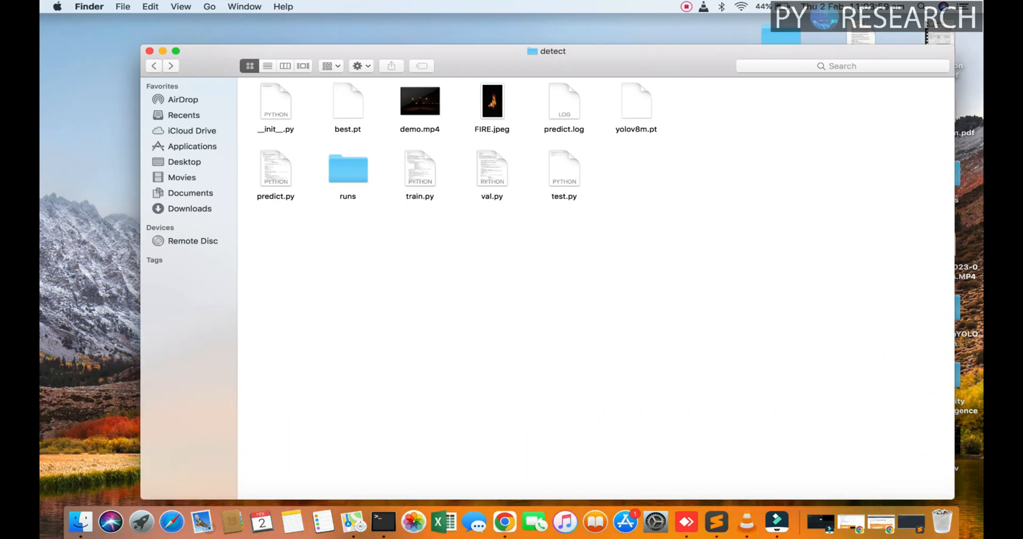
mouse_move(504, 523)
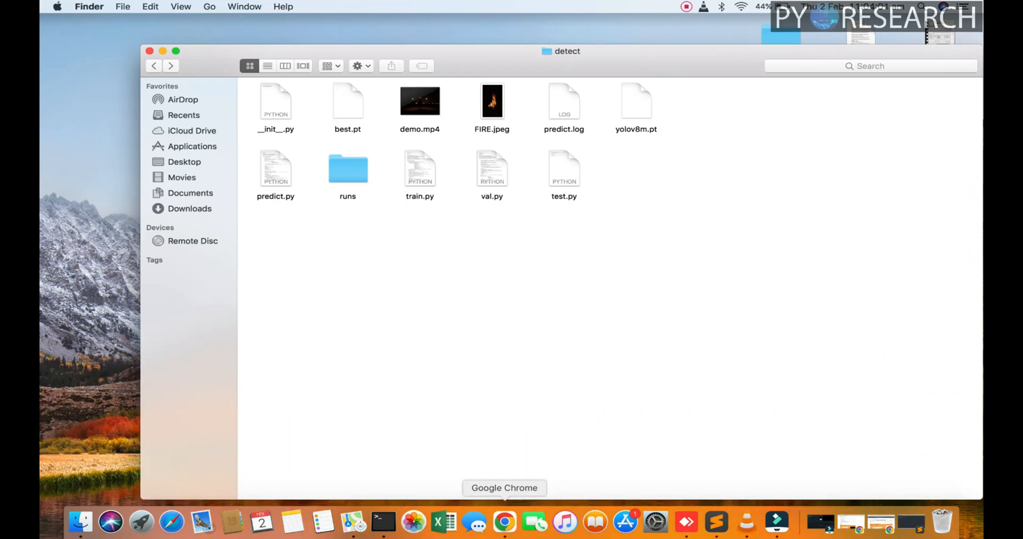
Step: Search Google for 'fire detection video free' and open the Pexels result
left_click(505, 521)
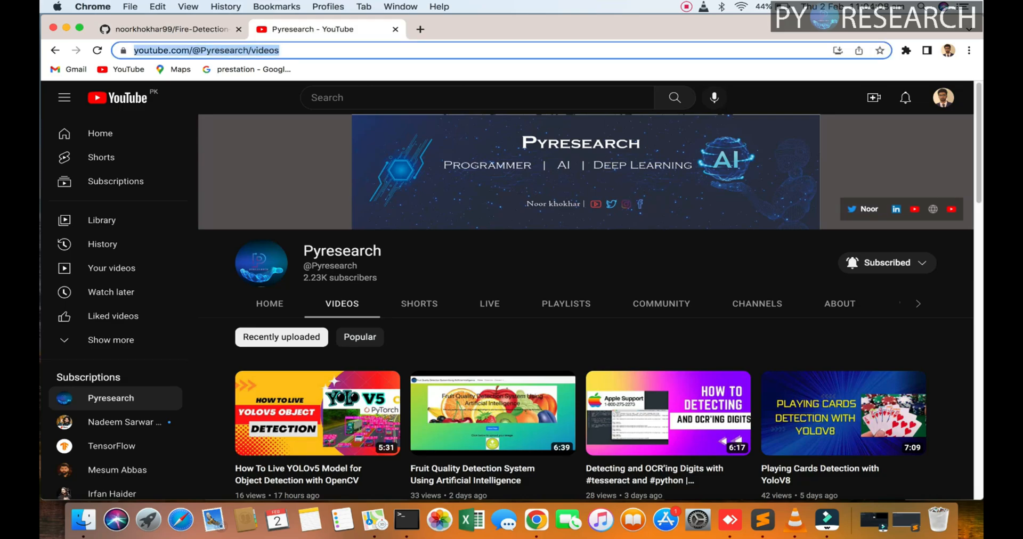
type("fire de")
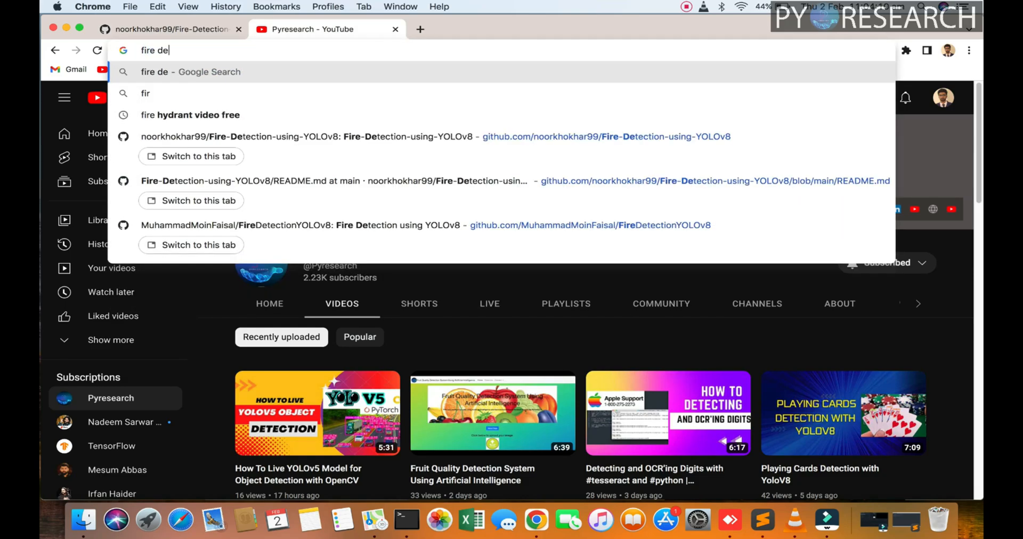
type("tection")
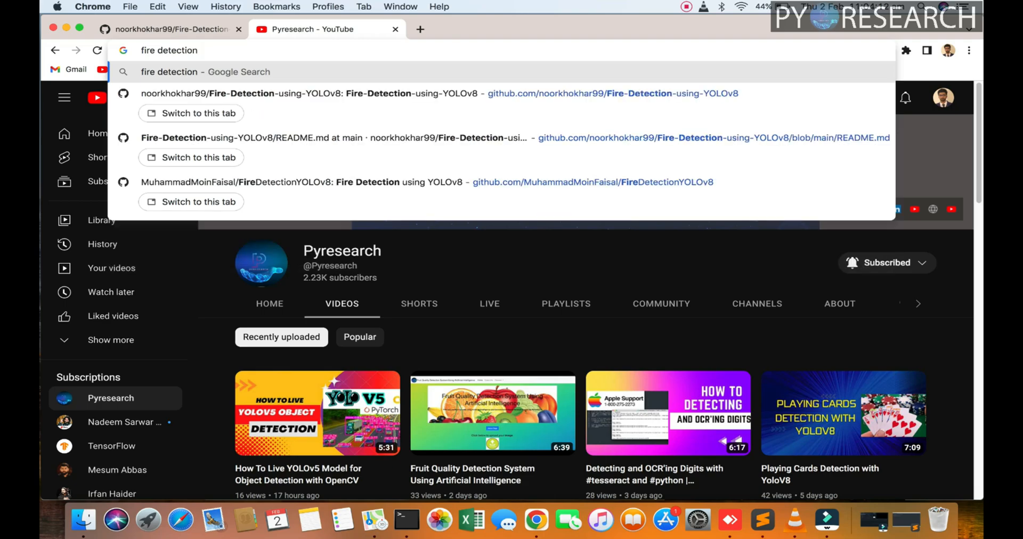
type("video free")
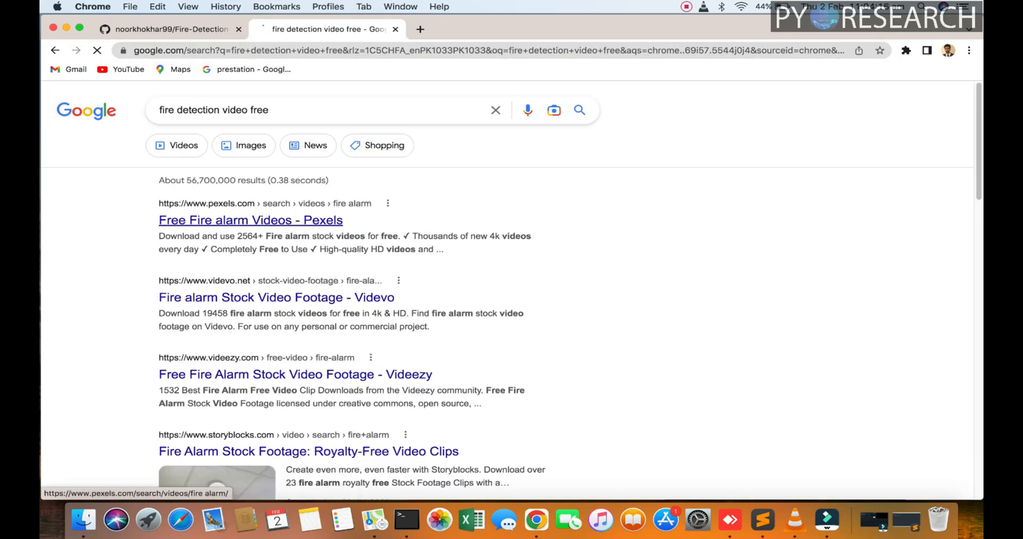
left_click(250, 220)
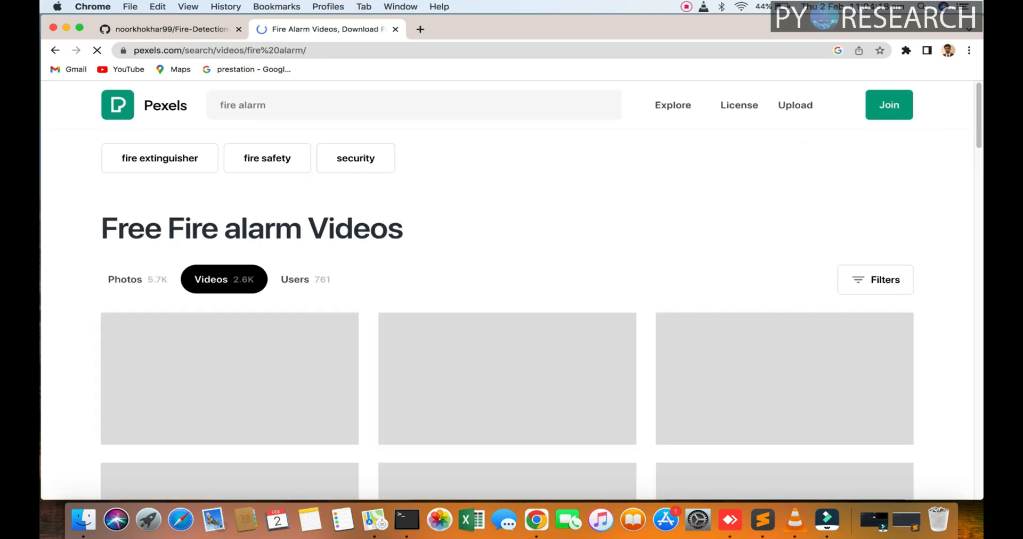
Step: Pick the bonfire clip on Pexels and start its free download
scroll("down", 3)
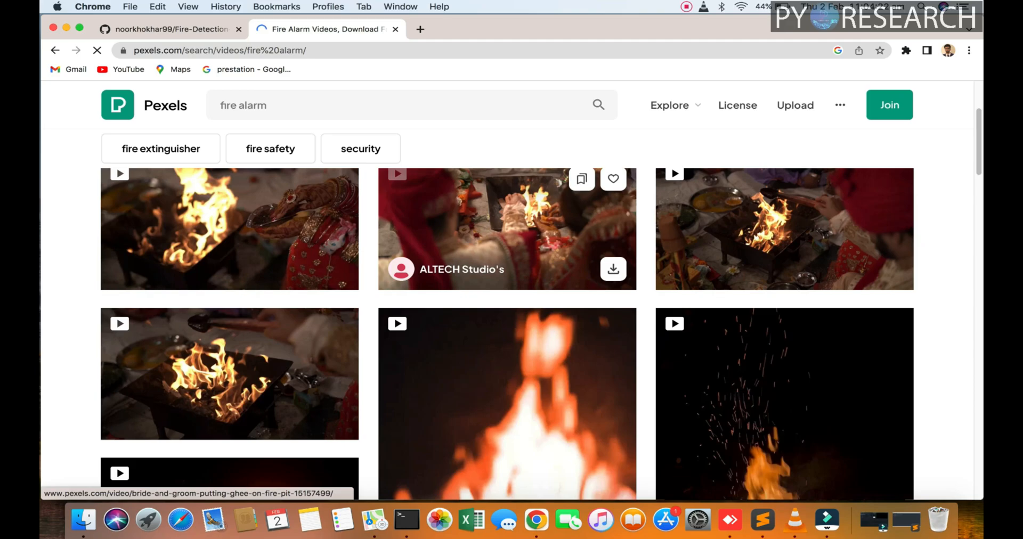
scroll("down", 3)
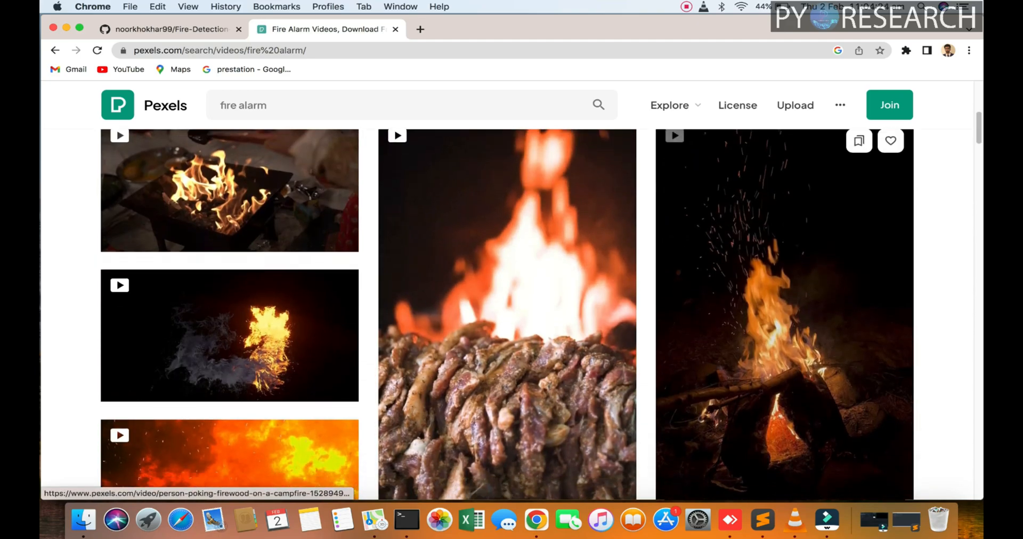
scroll("up", 3)
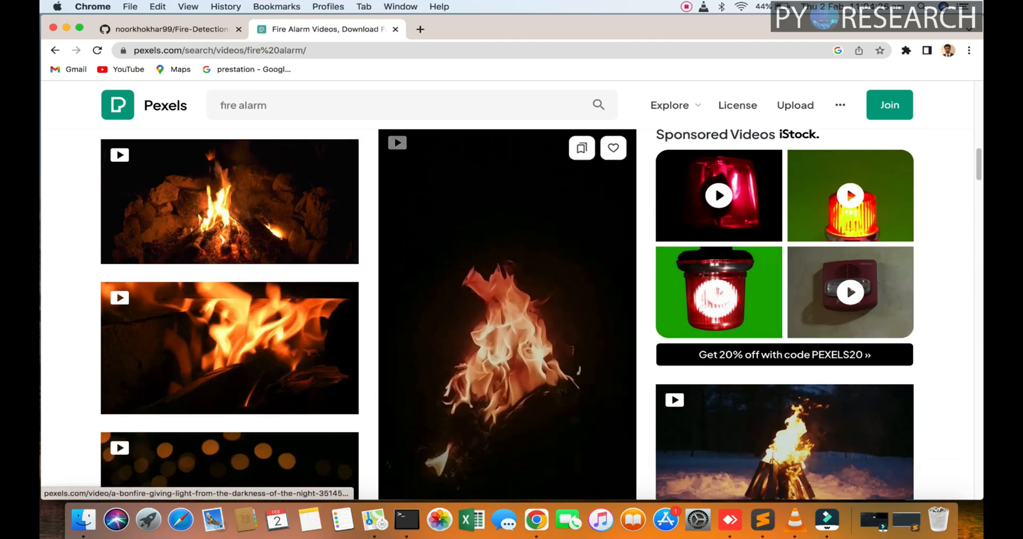
left_click(783, 442)
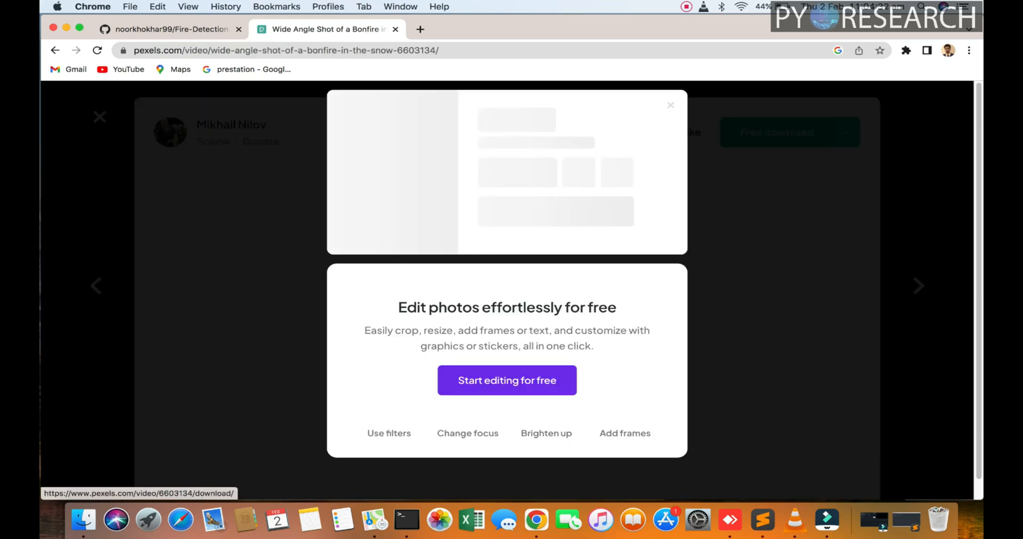
left_click(670, 105)
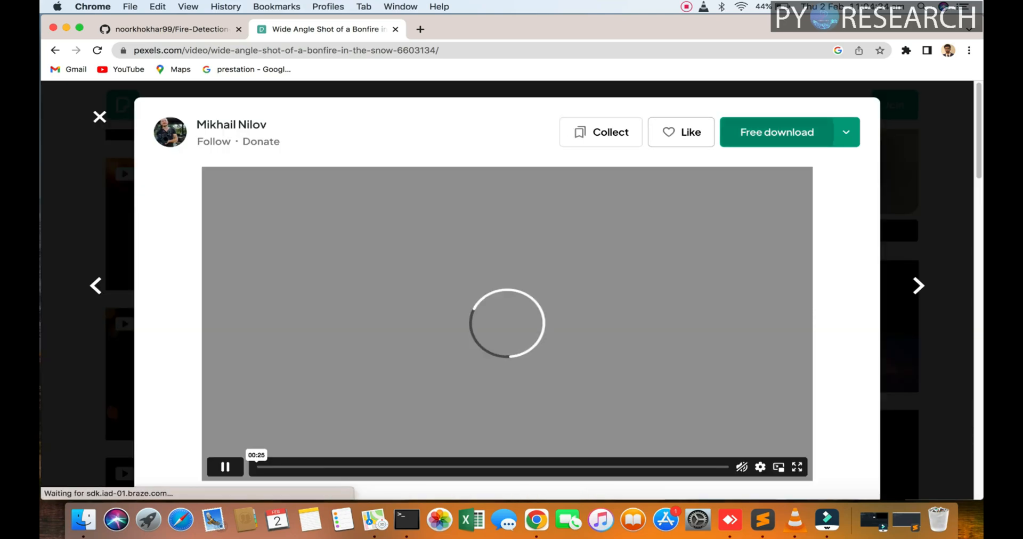
left_click(777, 132)
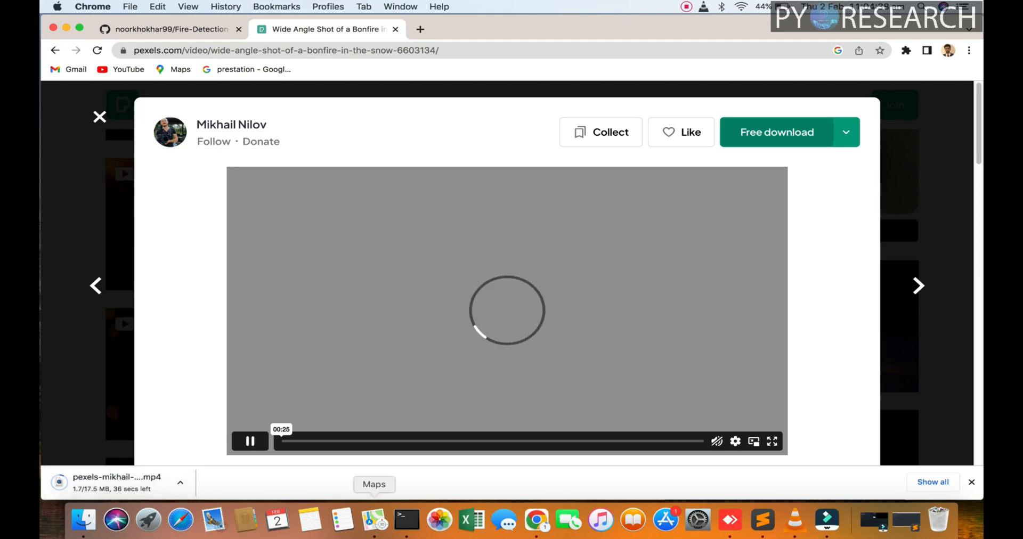
Step: Return to the repository README tab and the detect folder in Finder
left_click(166, 29)
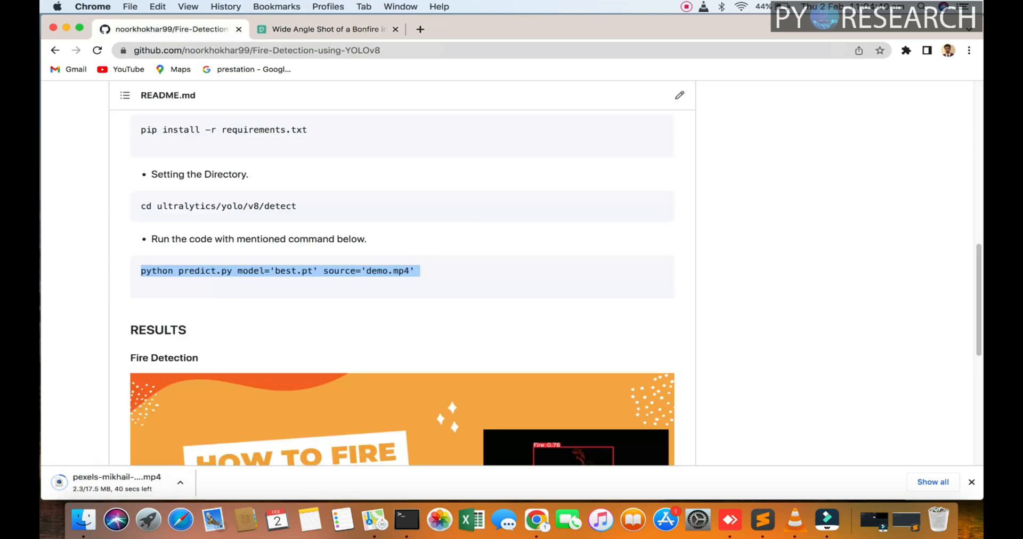
left_click(406, 520)
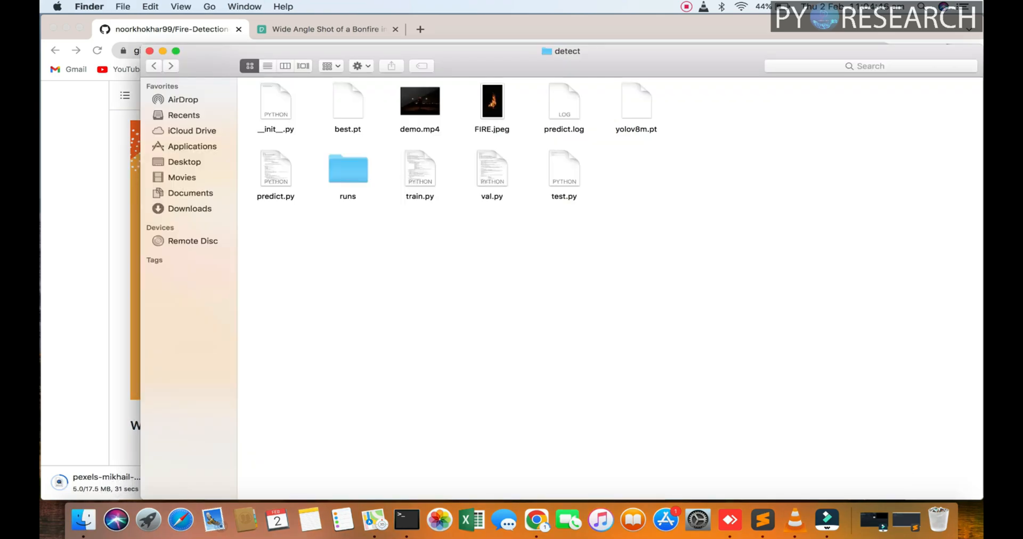
left_click(275, 169)
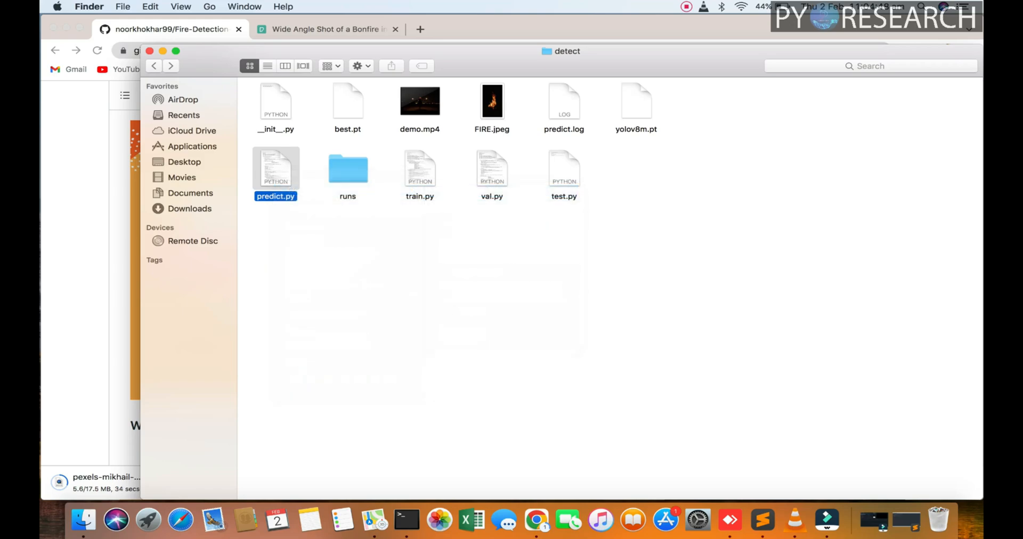
double_click(275, 169)
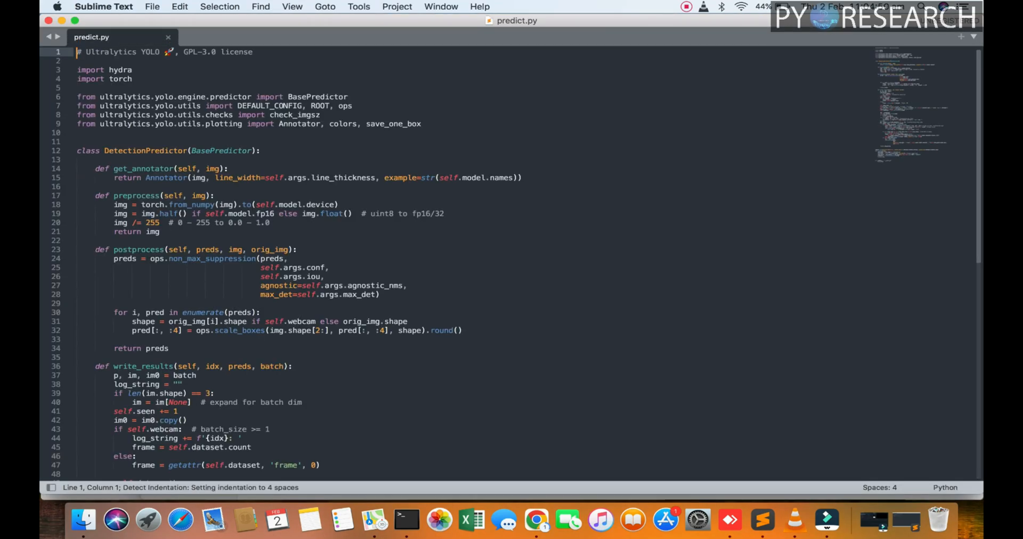
left_click(130, 150)
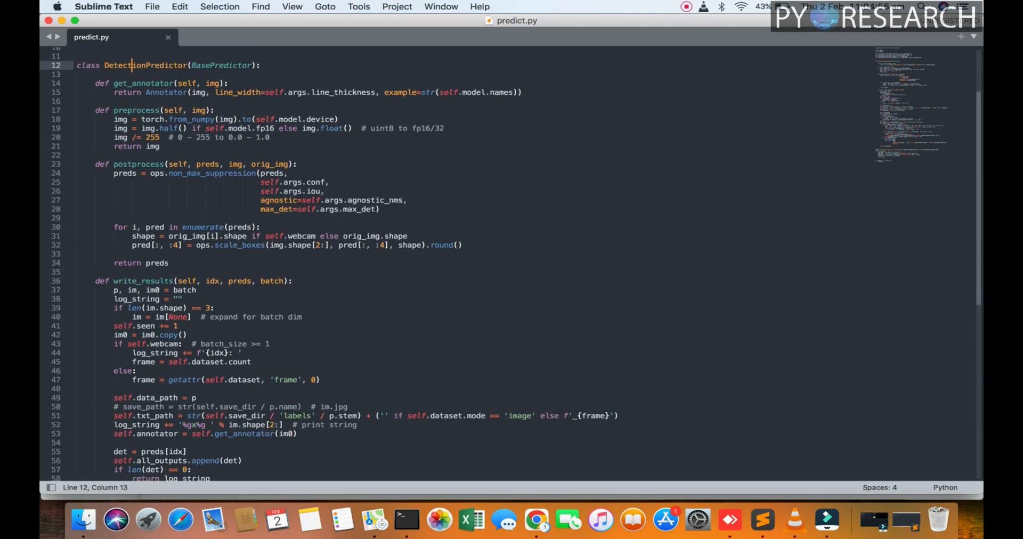
double_click(134, 110)
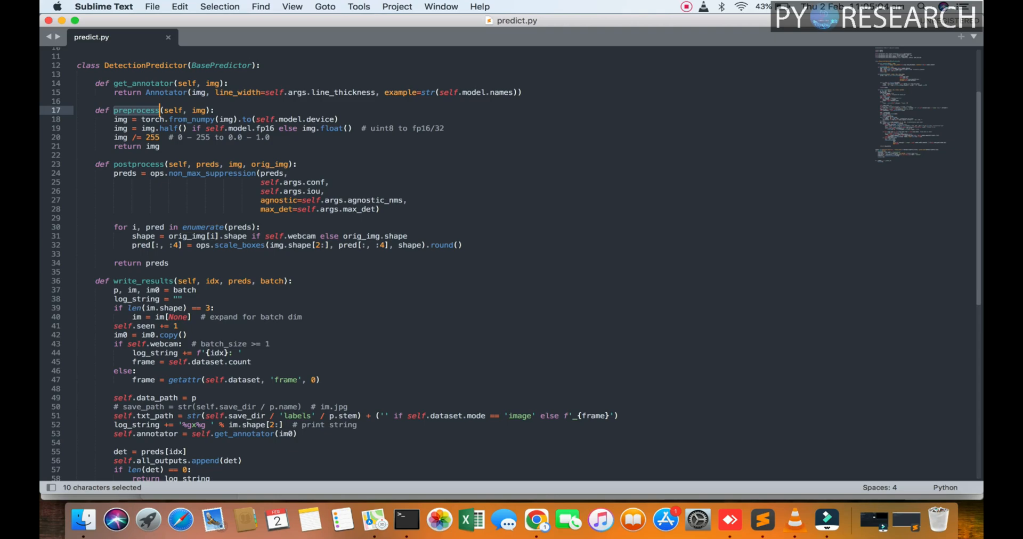
double_click(139, 165)
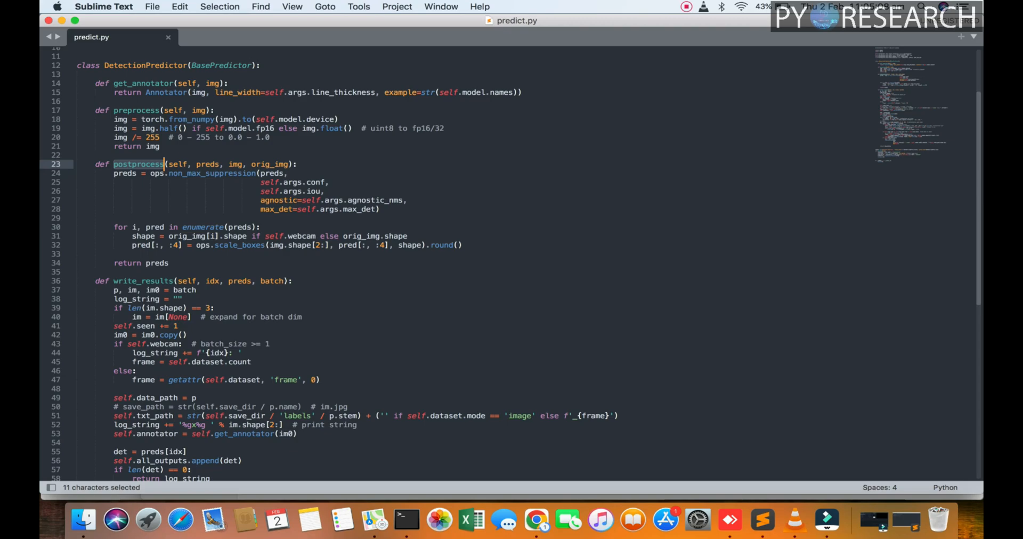
scroll("down", 3)
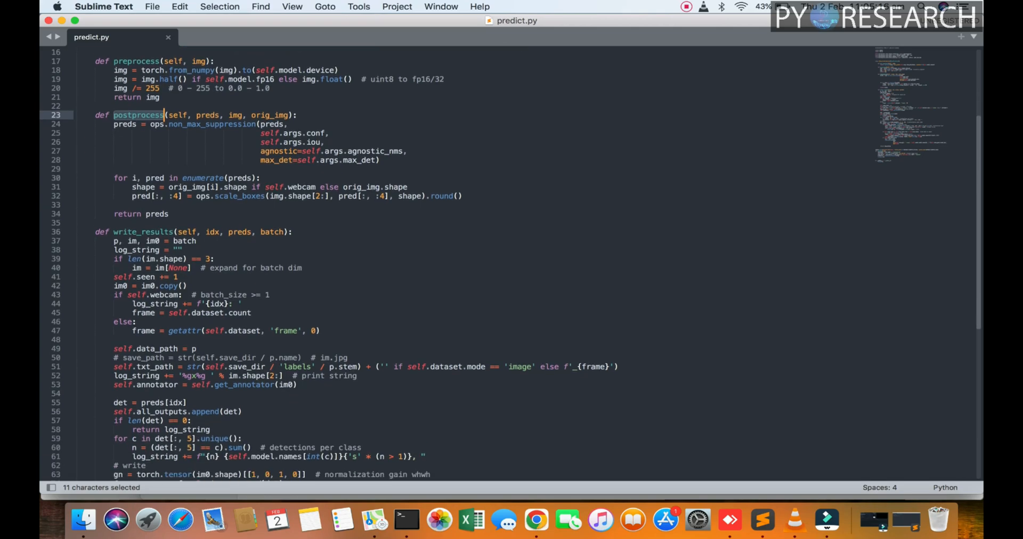
scroll("down", 3)
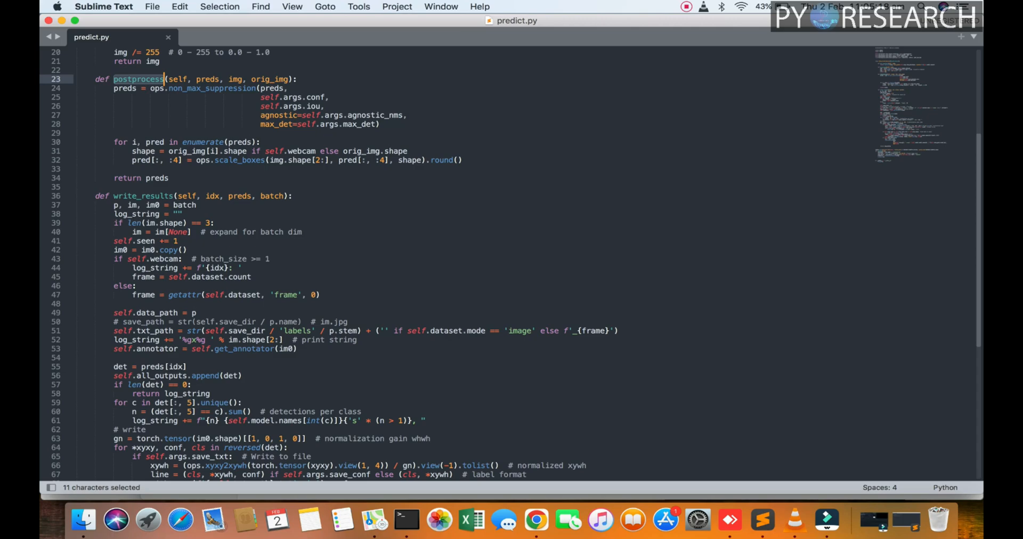
scroll("down", 3)
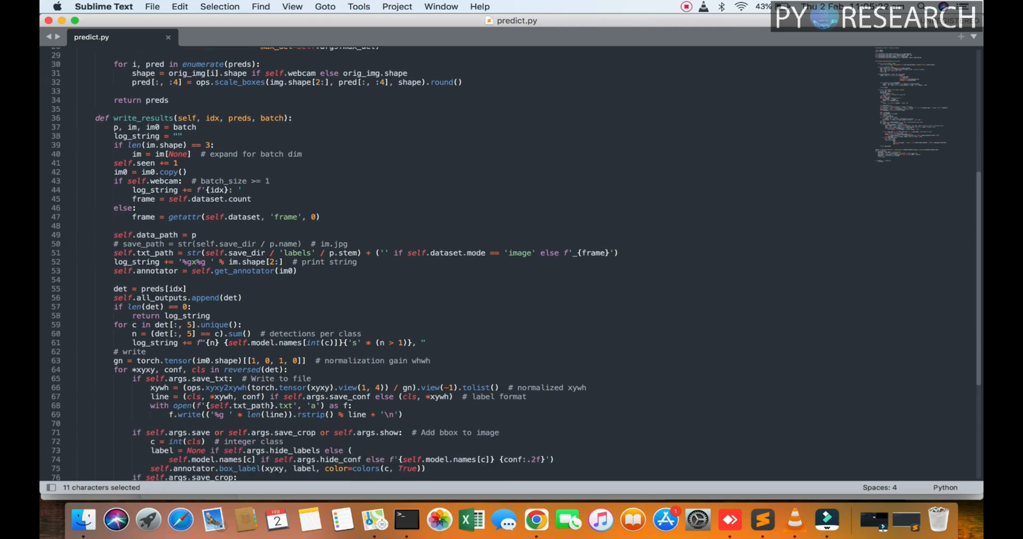
scroll("down", 3)
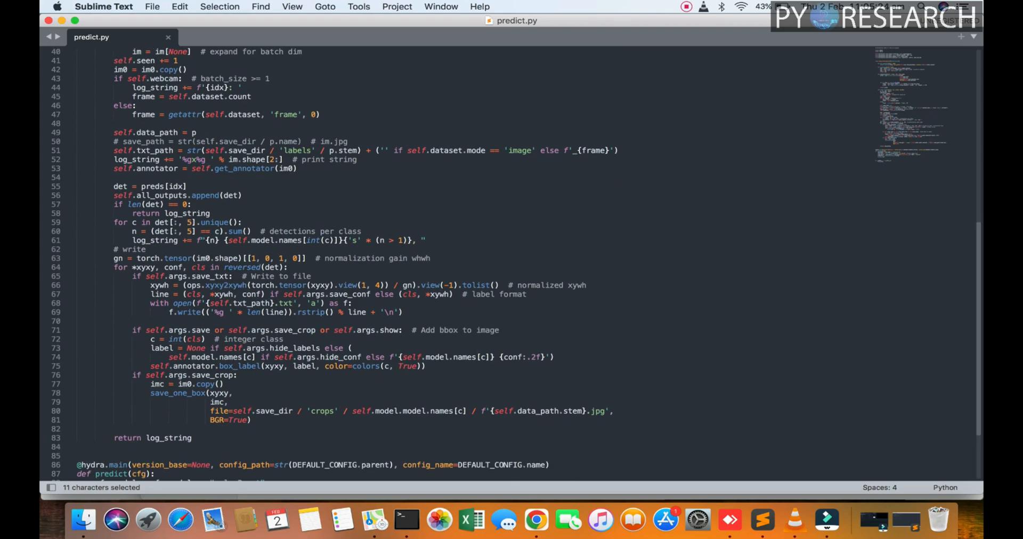
scroll("down", 3)
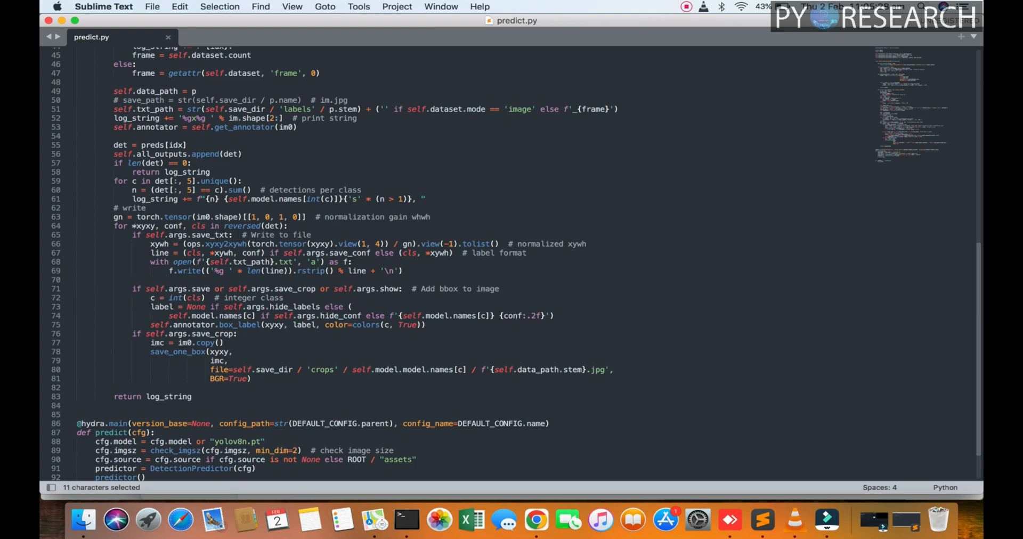
scroll("down", 3)
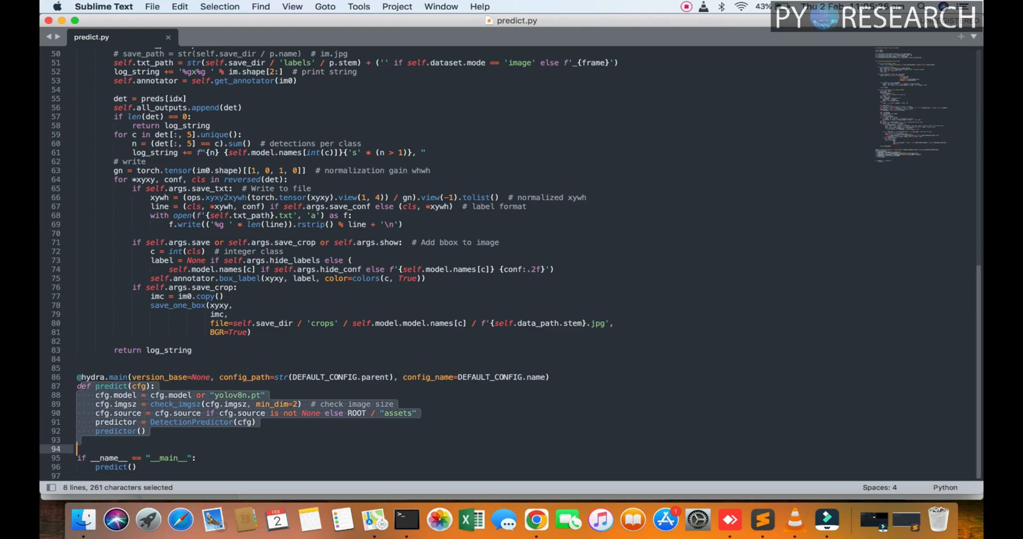
double_click(228, 396)
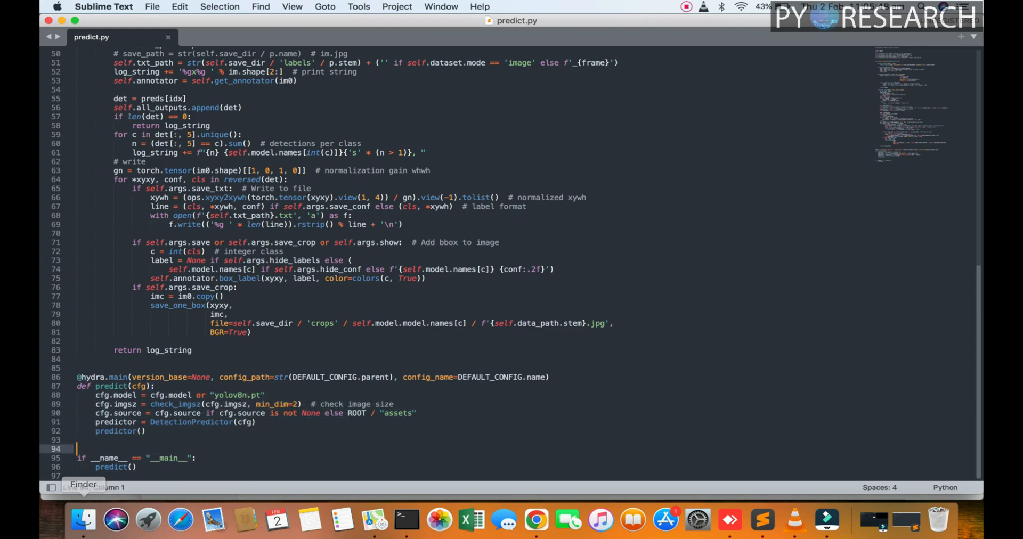
Step: Open test.py from the detect folder via File > Open in Sublime Text
left_click(153, 7)
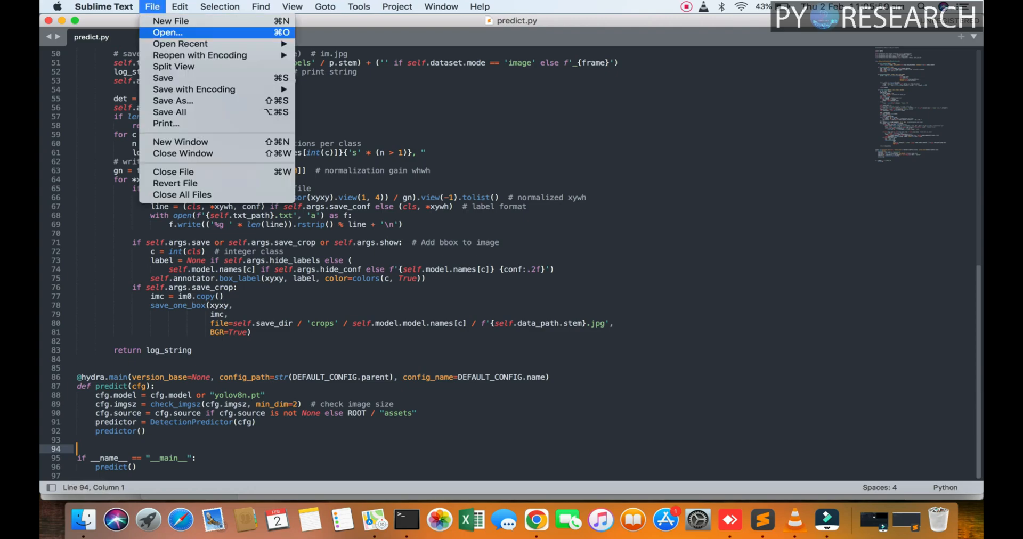
left_click(167, 32)
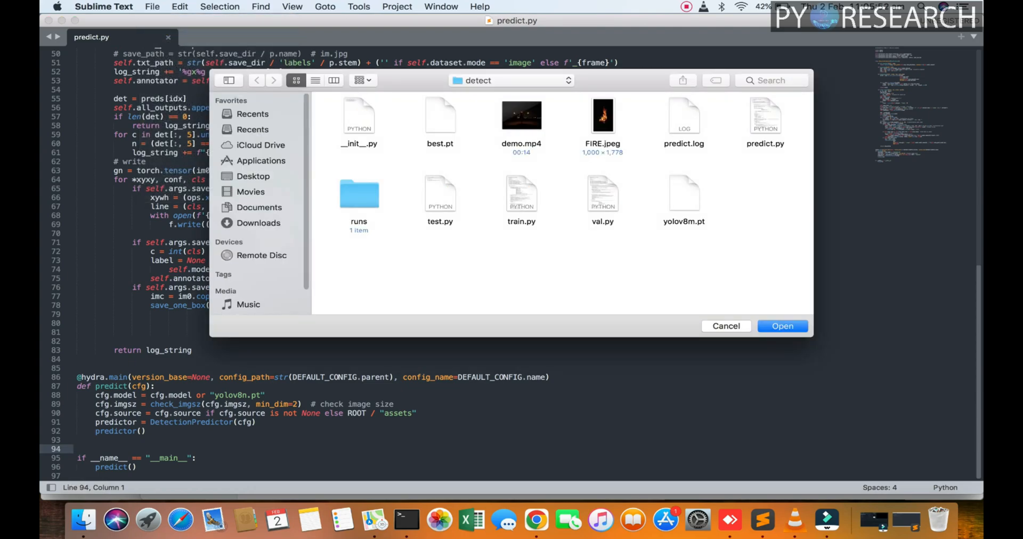
left_click(440, 193)
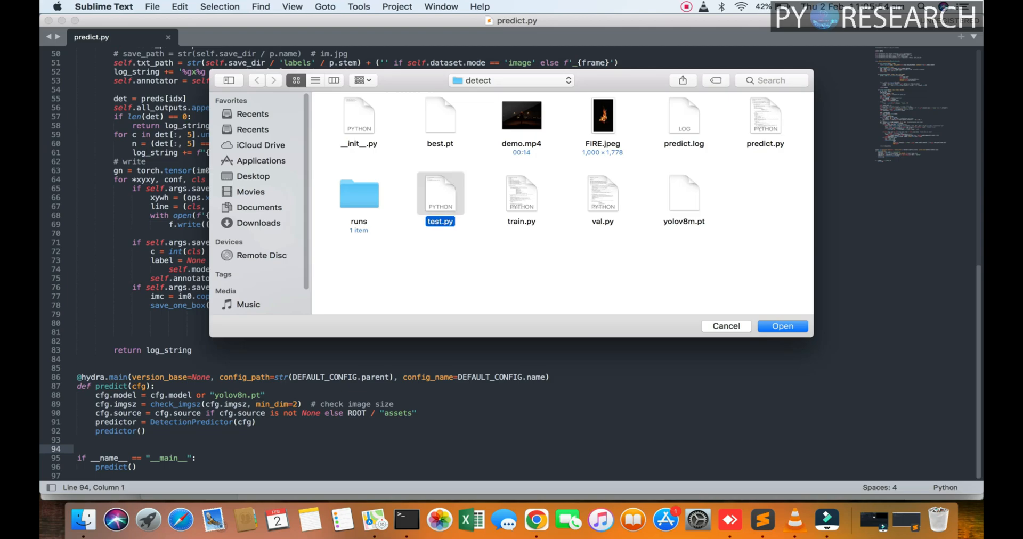
left_click(781, 326)
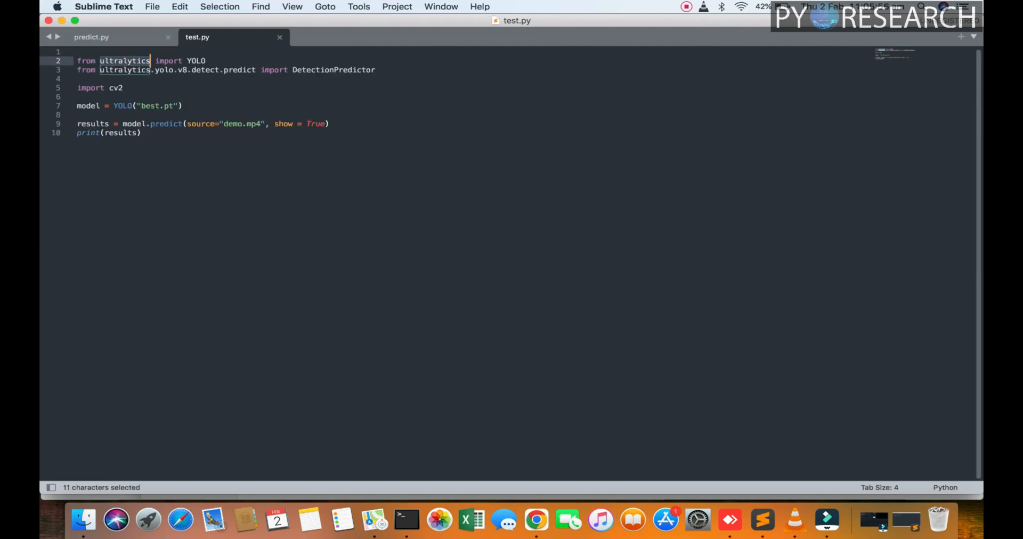
Step: Review the cv2 import, YOLO constructor and results lines, then bring Terminal forward
double_click(115, 87)
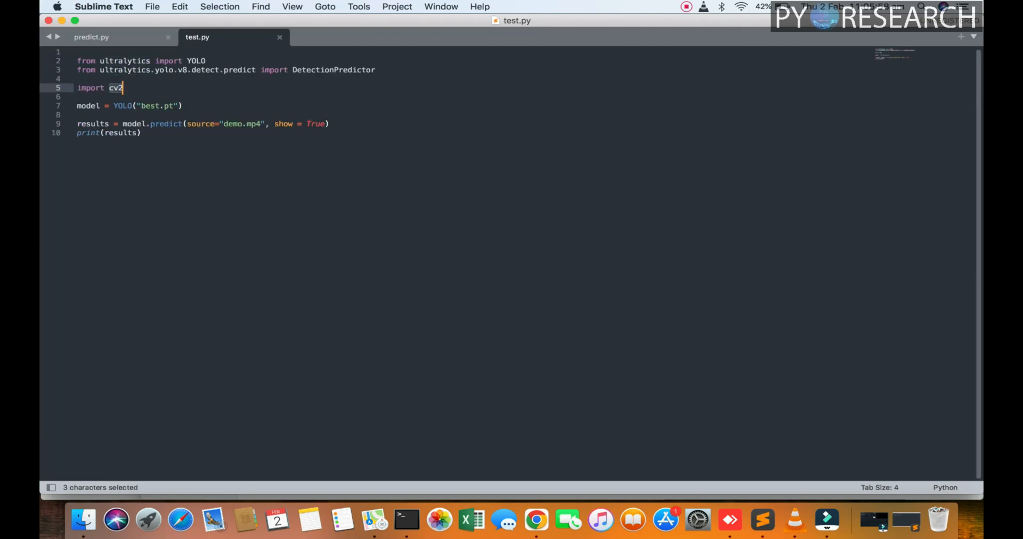
double_click(121, 106)
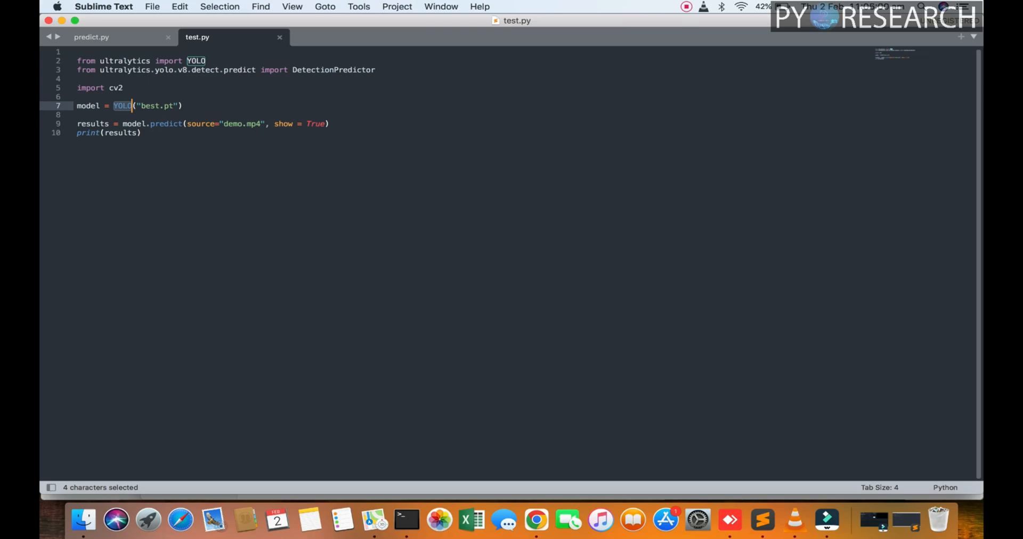
double_click(149, 106)
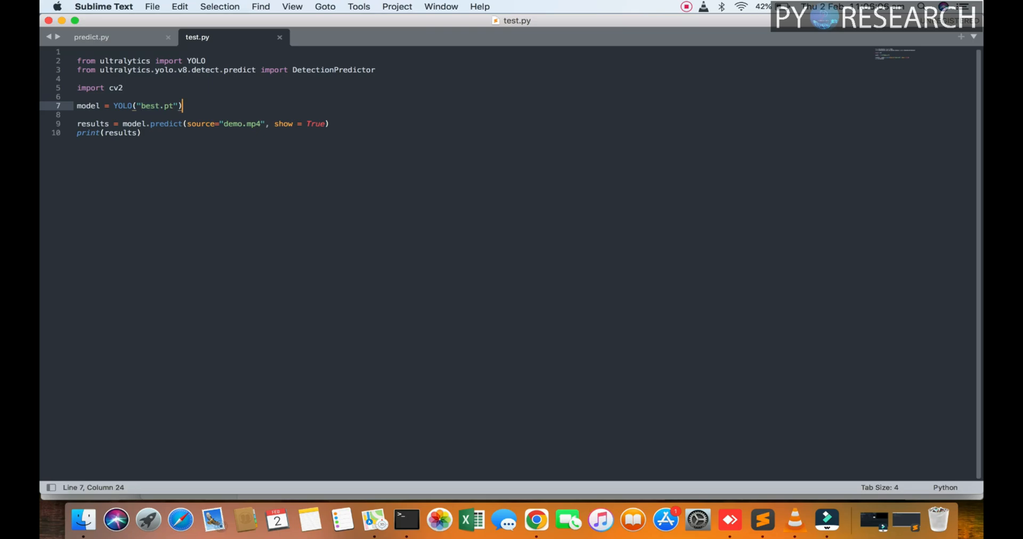
double_click(92, 124)
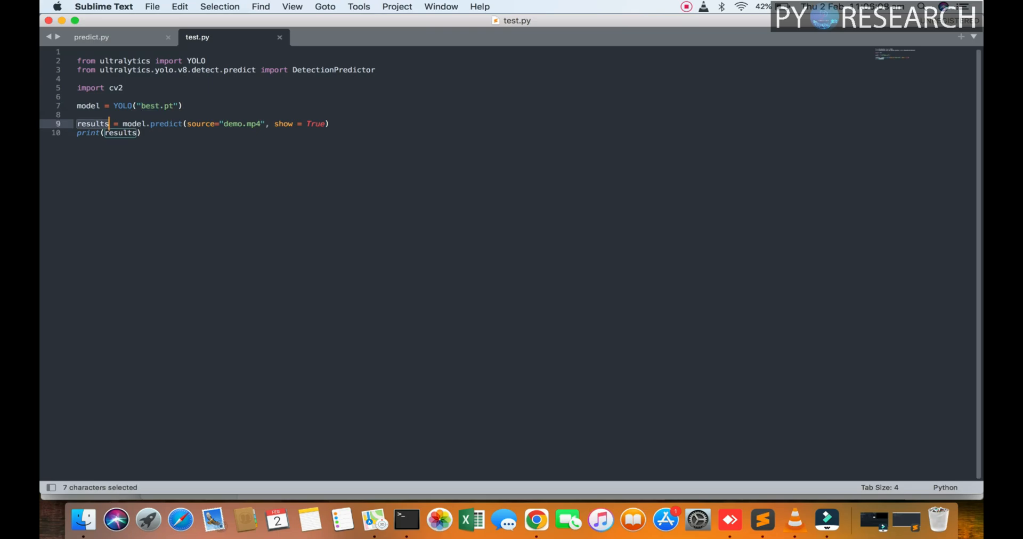
double_click(232, 124)
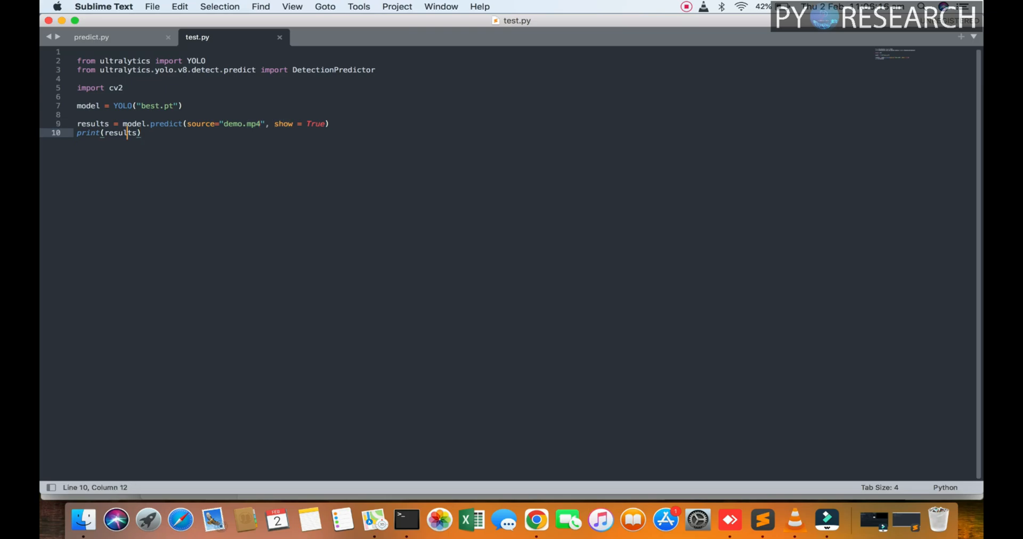
left_click(406, 520)
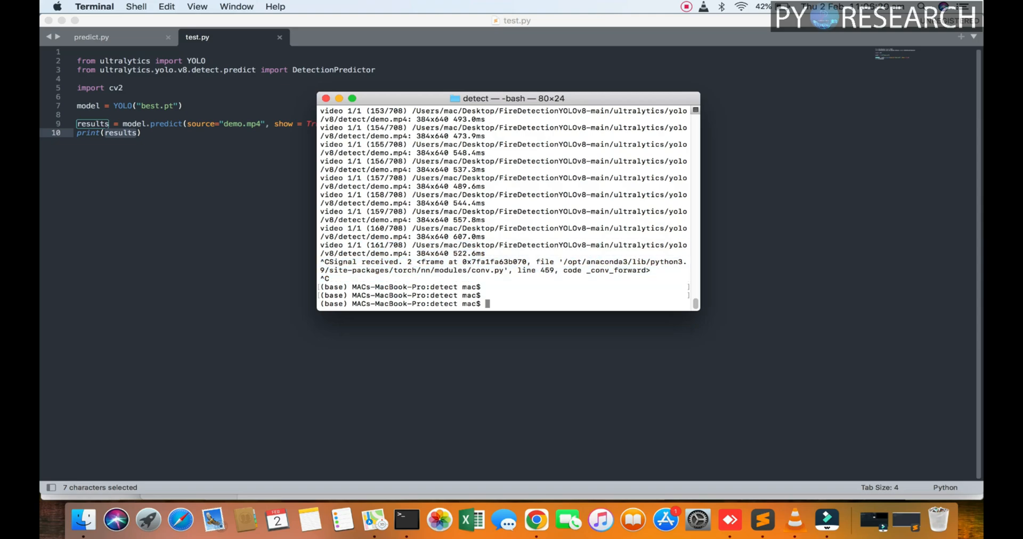
mouse_move(536, 520)
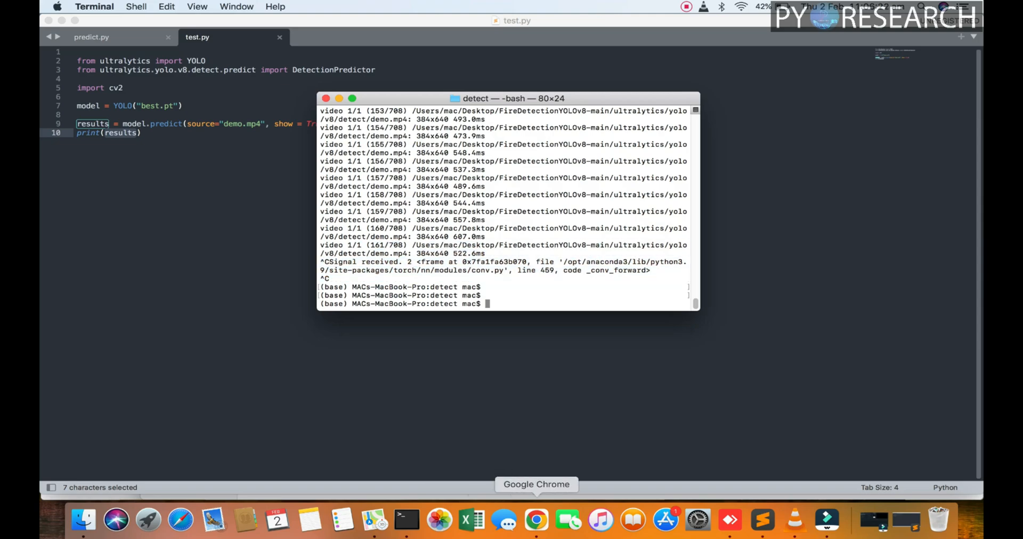
Step: Reveal the downloaded bonfire clip in Finder and rename it test.mp4 in the detect folder
right_click(536, 520)
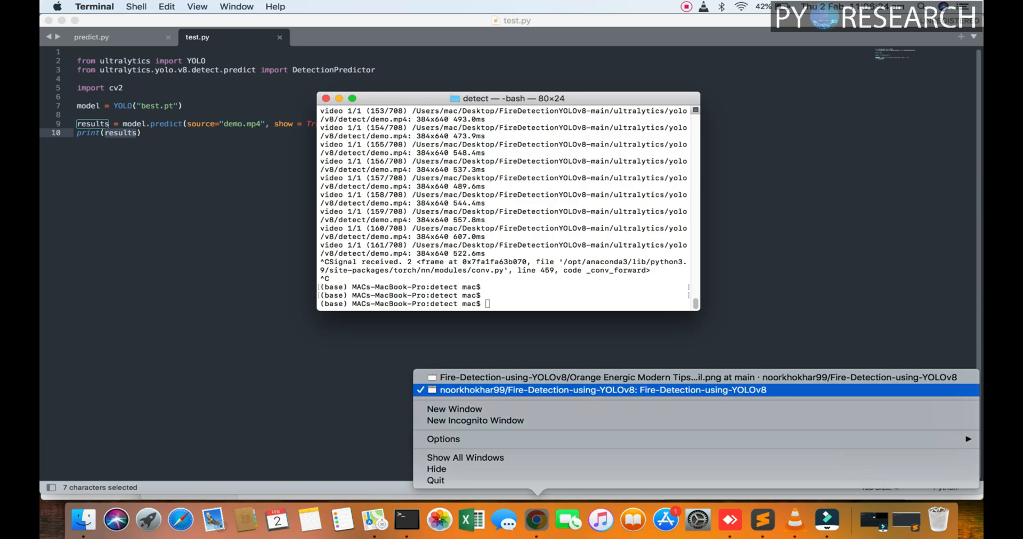
left_click(601, 390)
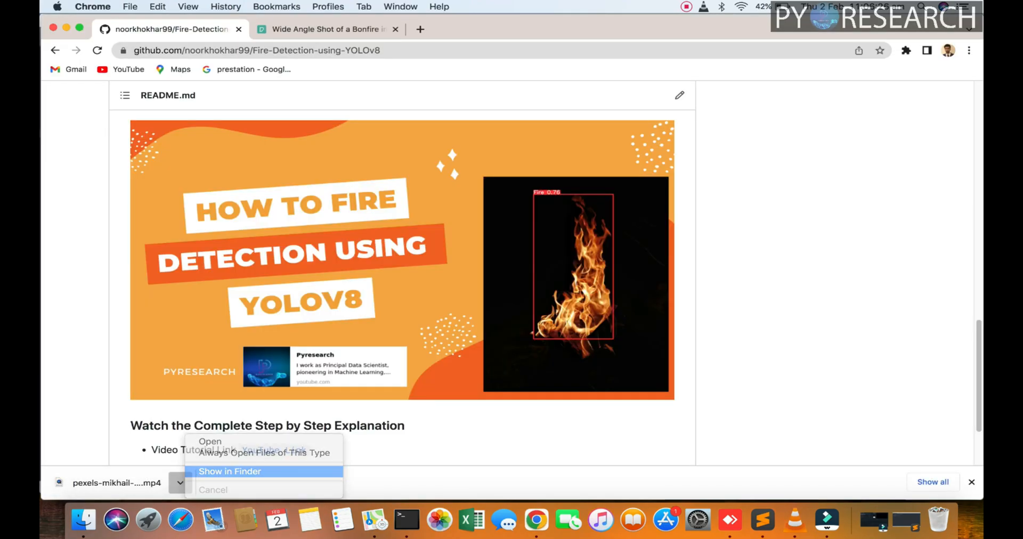
left_click(230, 471)
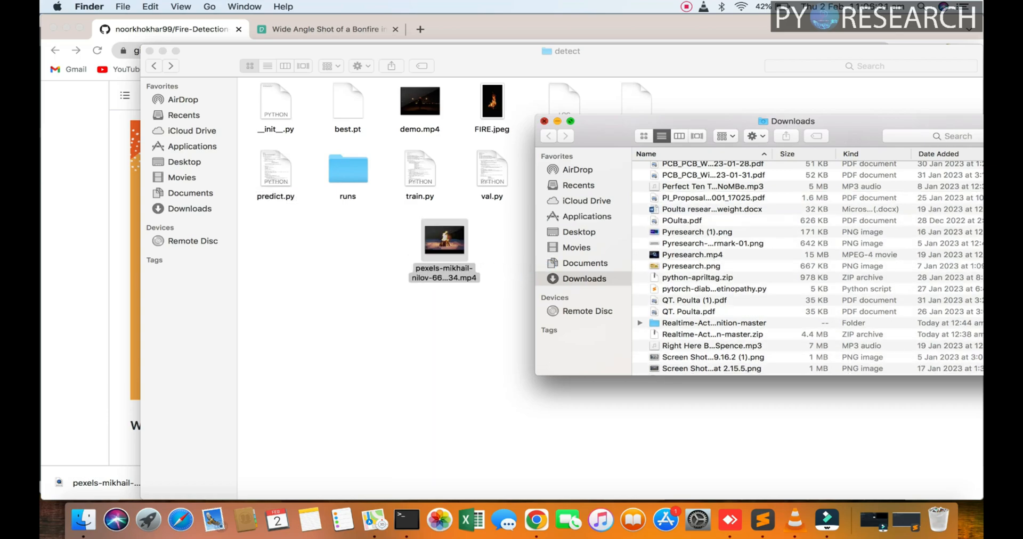
right_click(629, 173)
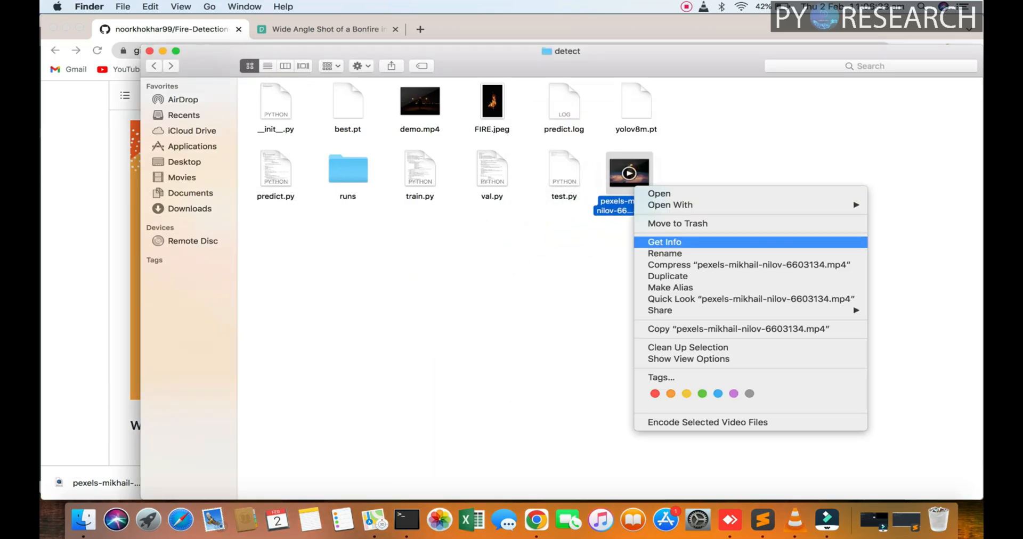
left_click(664, 254)
type("test")
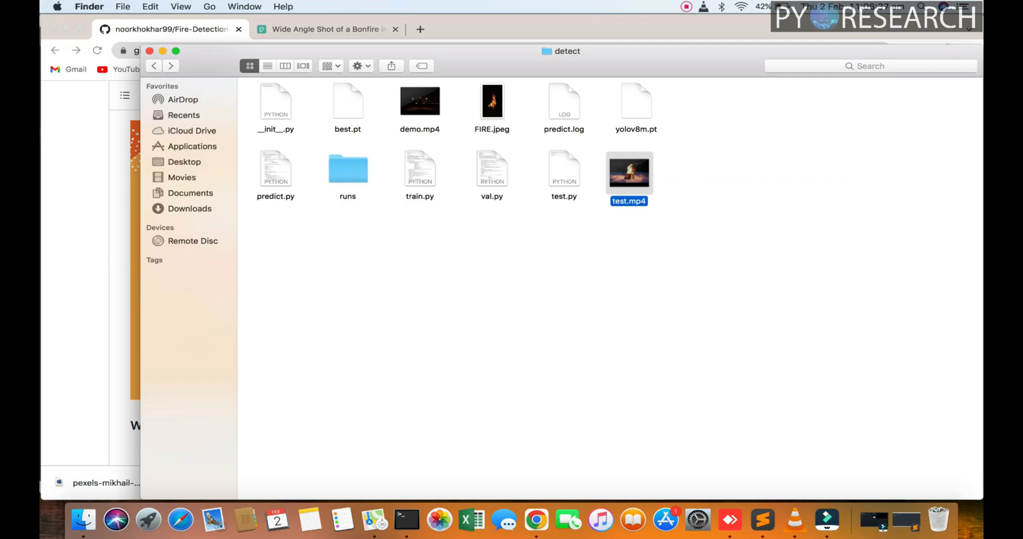
Step: Run python predict.py with model='best.pt' and source corrected from FIRE.jpeg to test.mp4
left_click(406, 520)
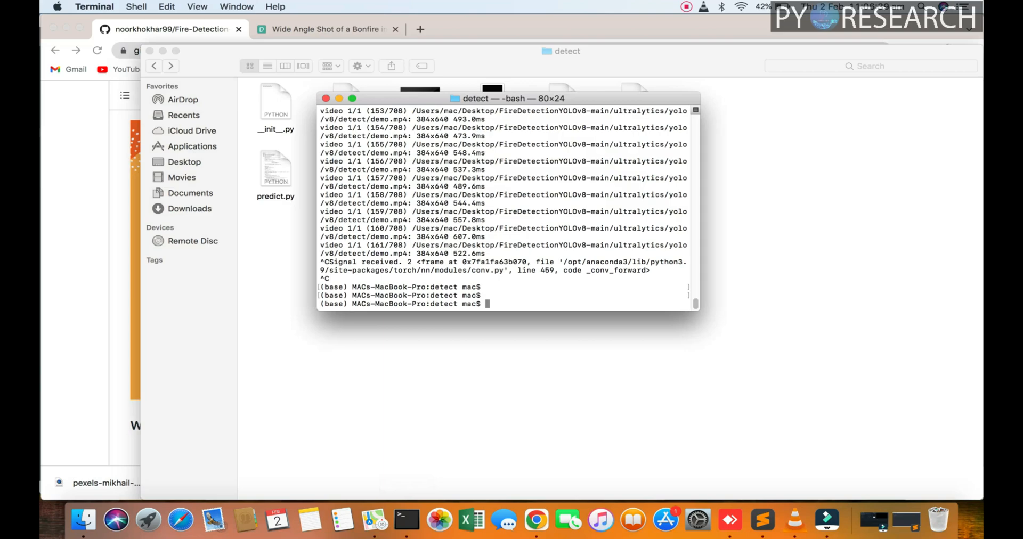
type("python predict.py model='best.pt' source=FIRE.jpeg")
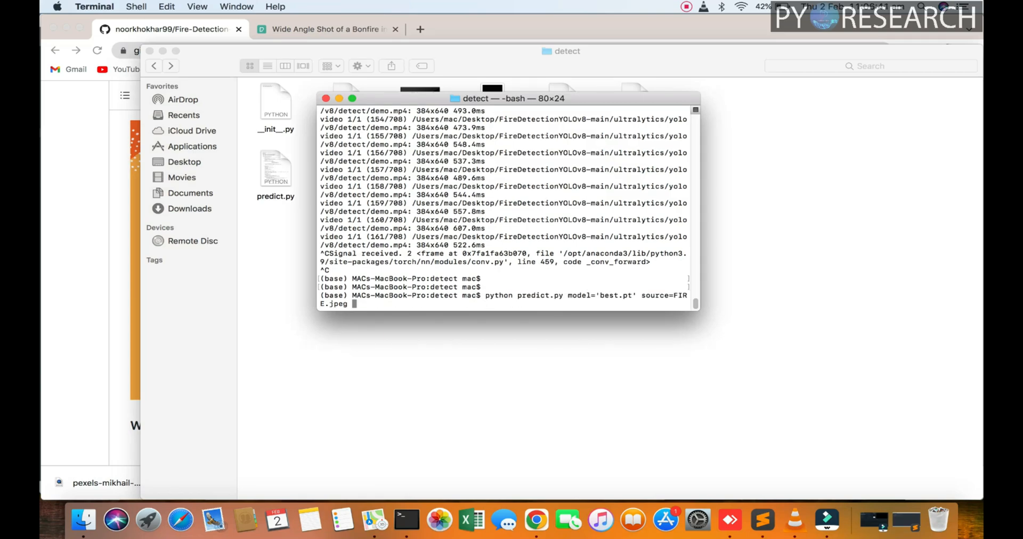
key("backspace")
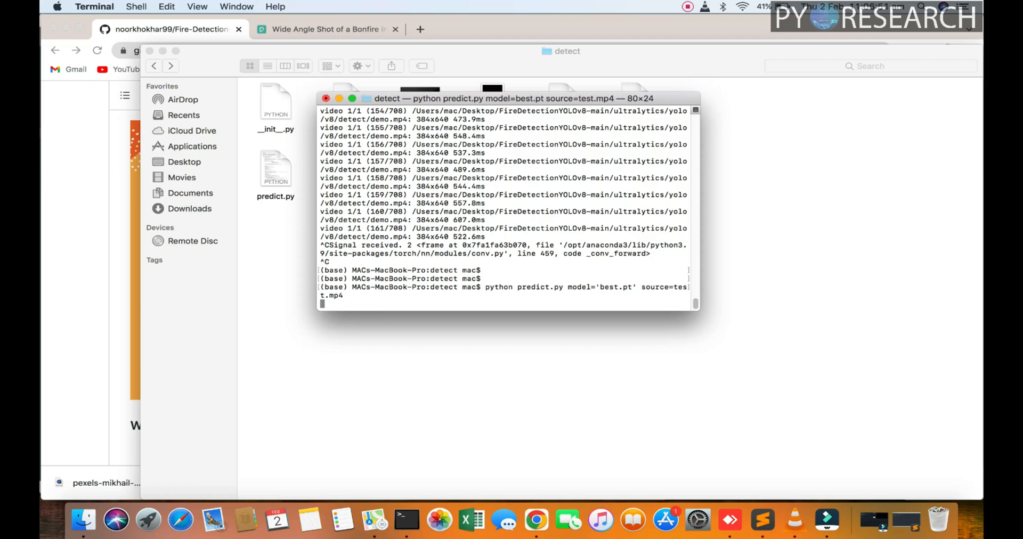
key("Return")
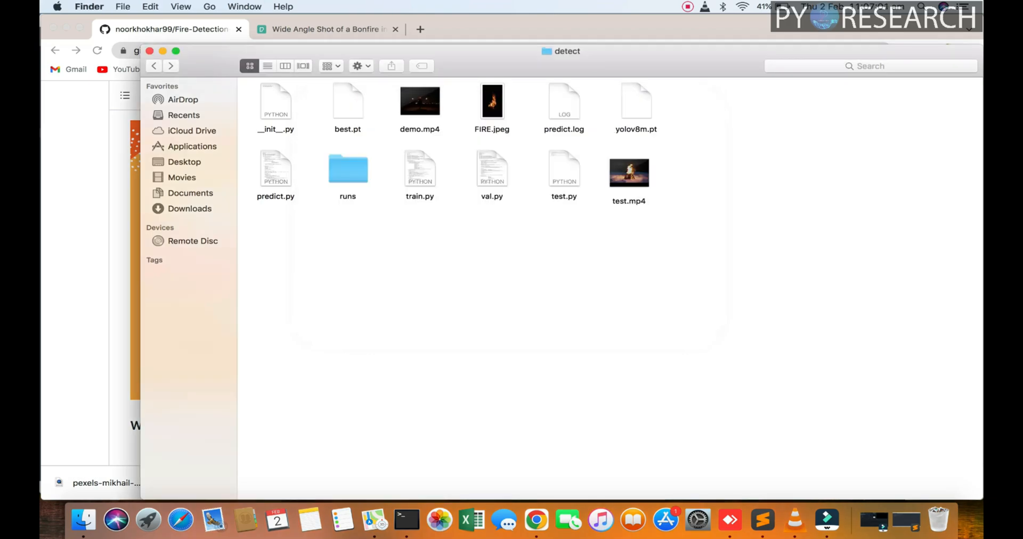
Step: Open test.py in Sublime Text, then attempt the incomplete command 'python test.' which fails
right_click(564, 169)
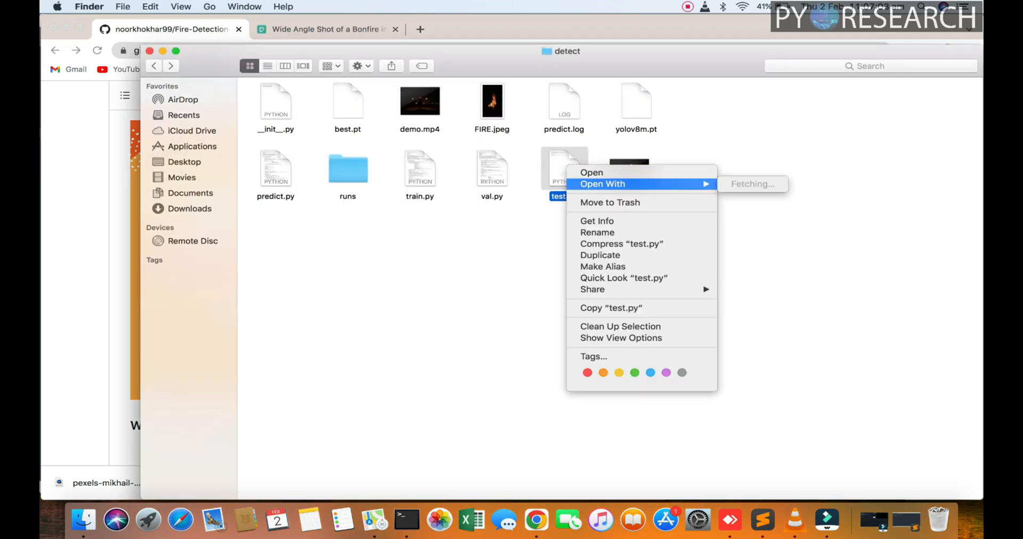
left_click(591, 172)
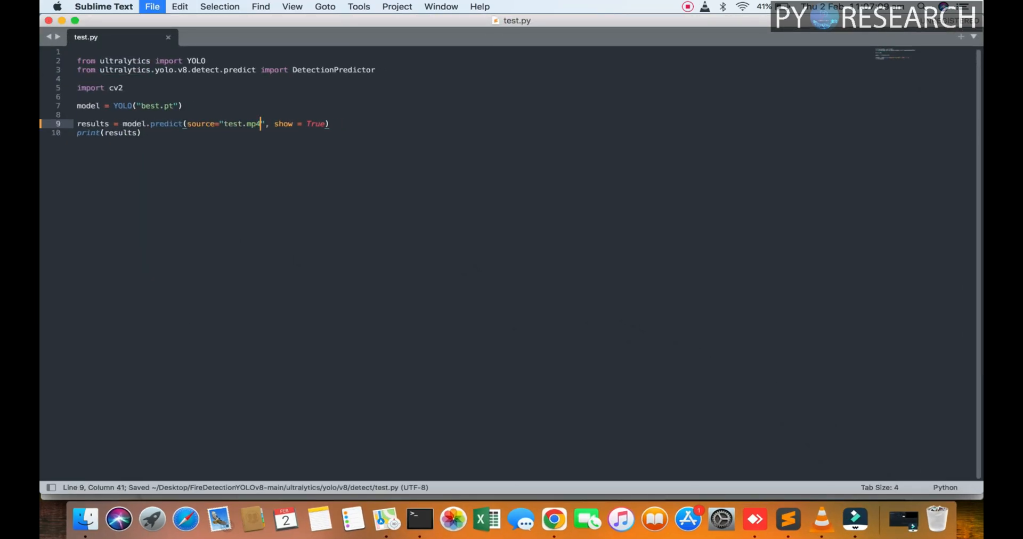
left_click(419, 519)
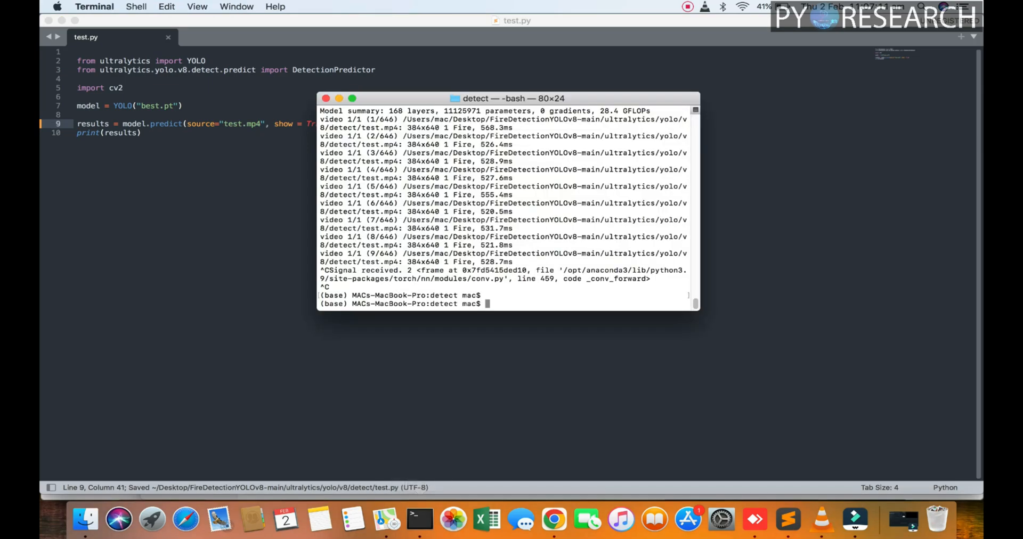
type("python test.")
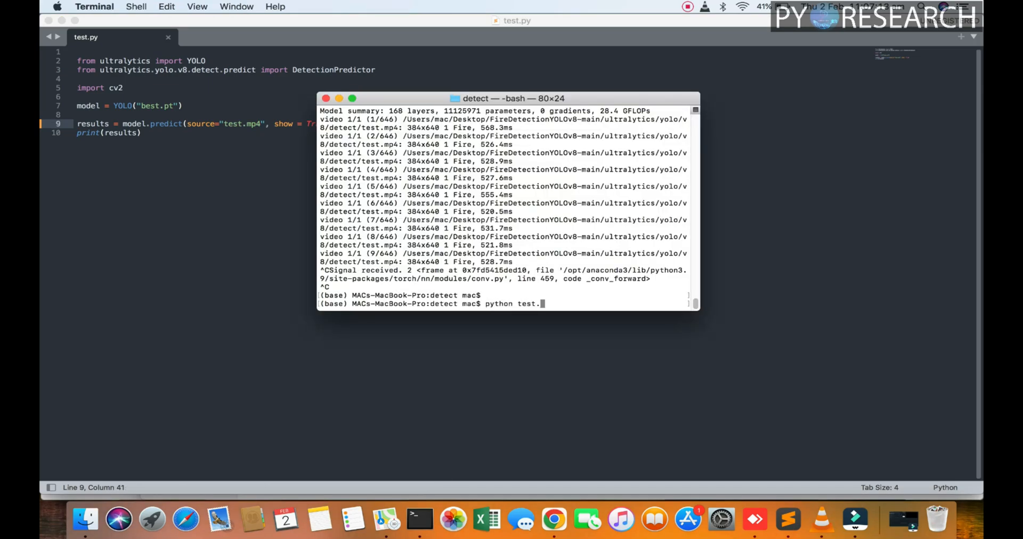
key("Return")
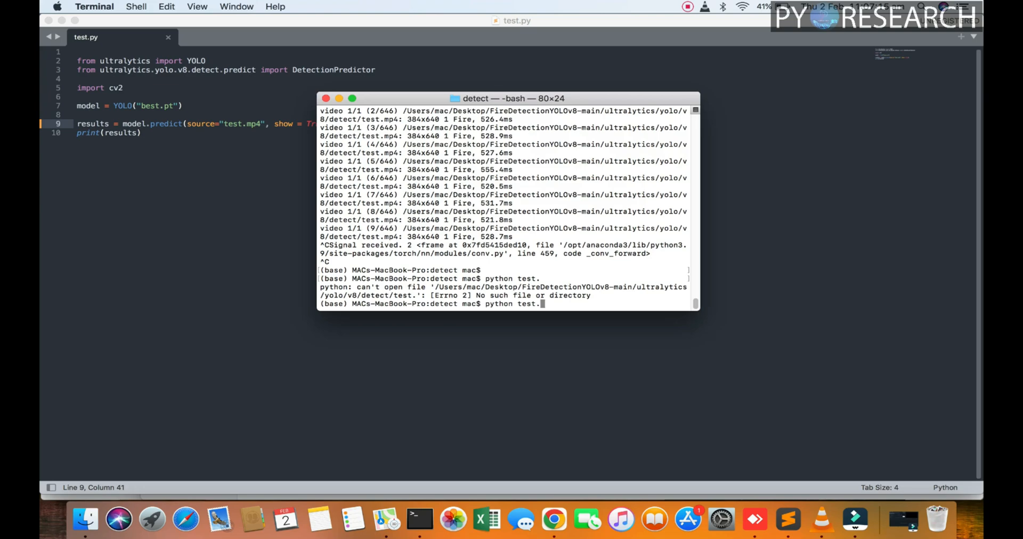